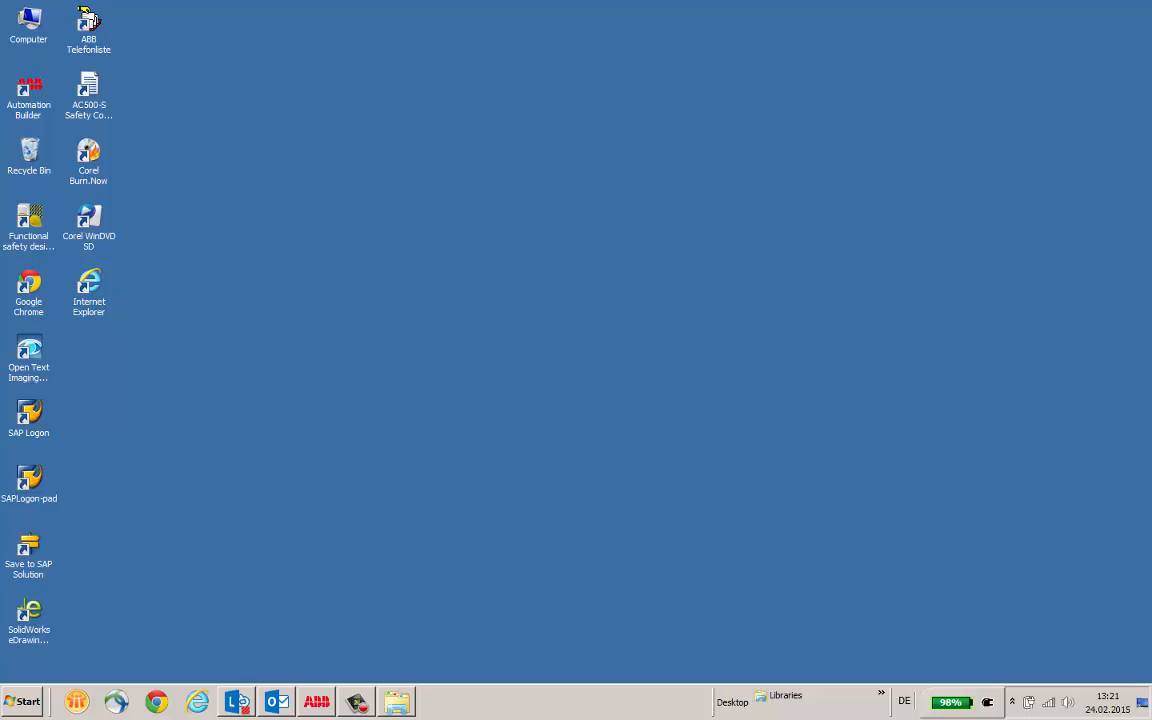
Launch Automation Builder with the SafetyVideo_IO Configuration project loaded
left_click(316, 700)
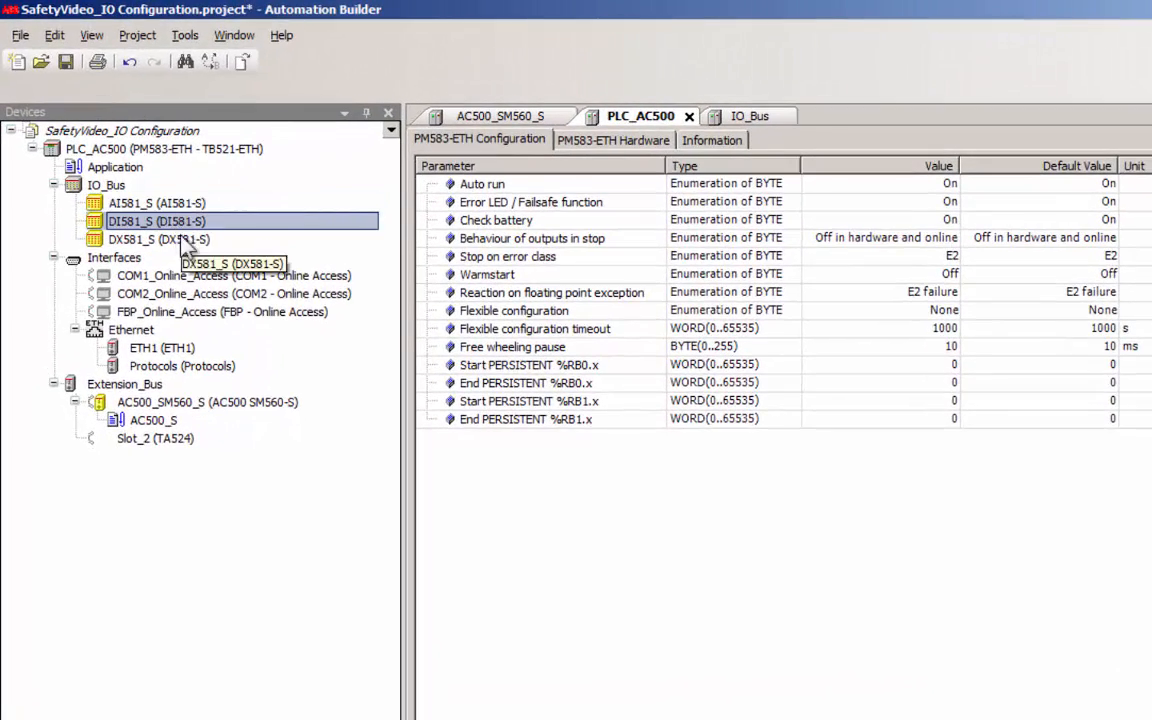
Open the DX581_S module editor from the Devices tree, showing its F-Parameters and checksums
double_click(156, 240)
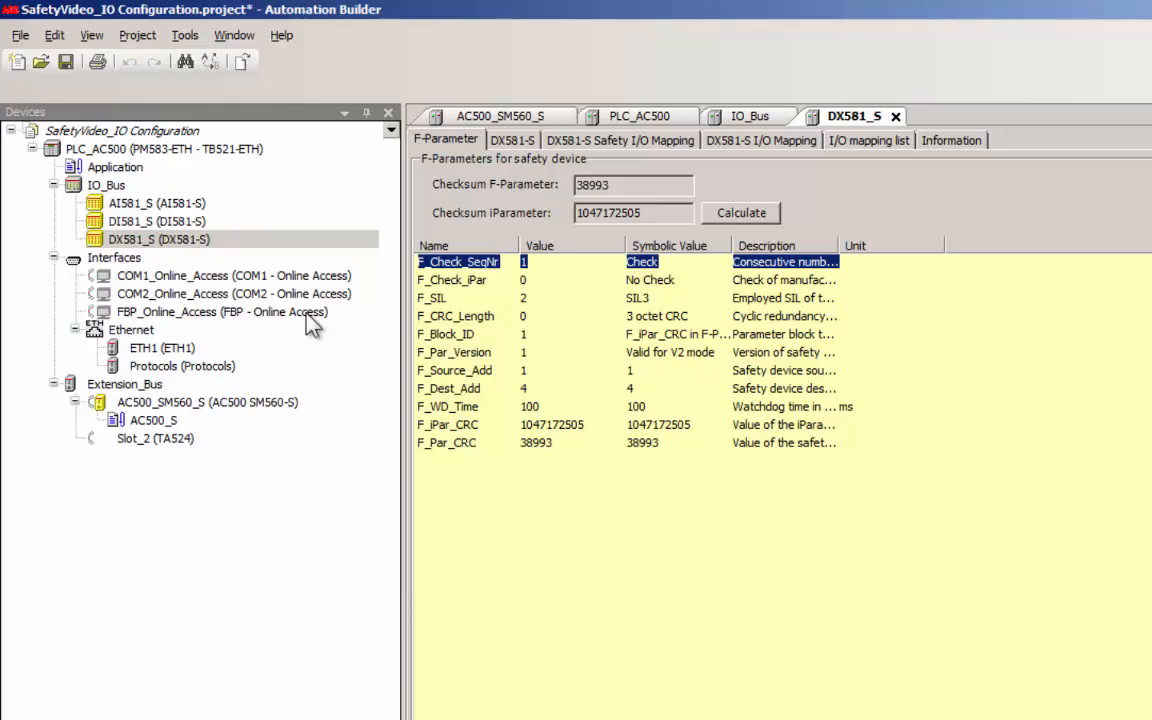
mouse_move(556, 338)
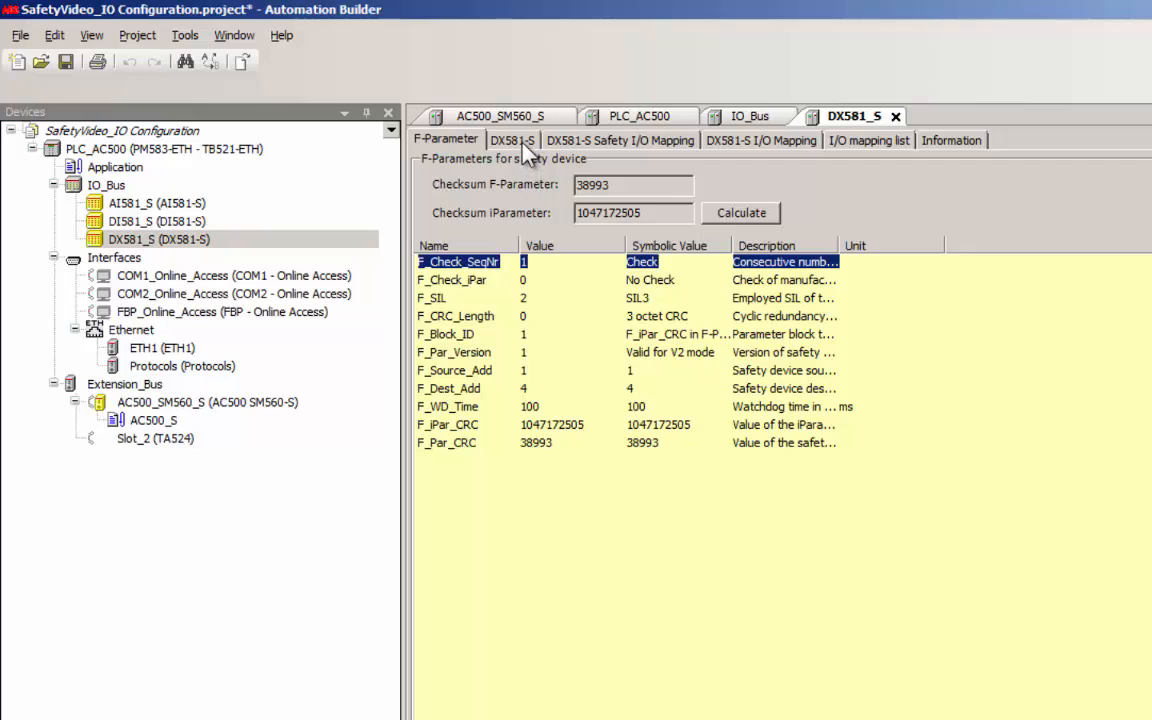
Set DX581-S input channels 0 and 4 to 1-channel, 5 ms delay, with test pulse enabled on channel 4
left_click(512, 140)
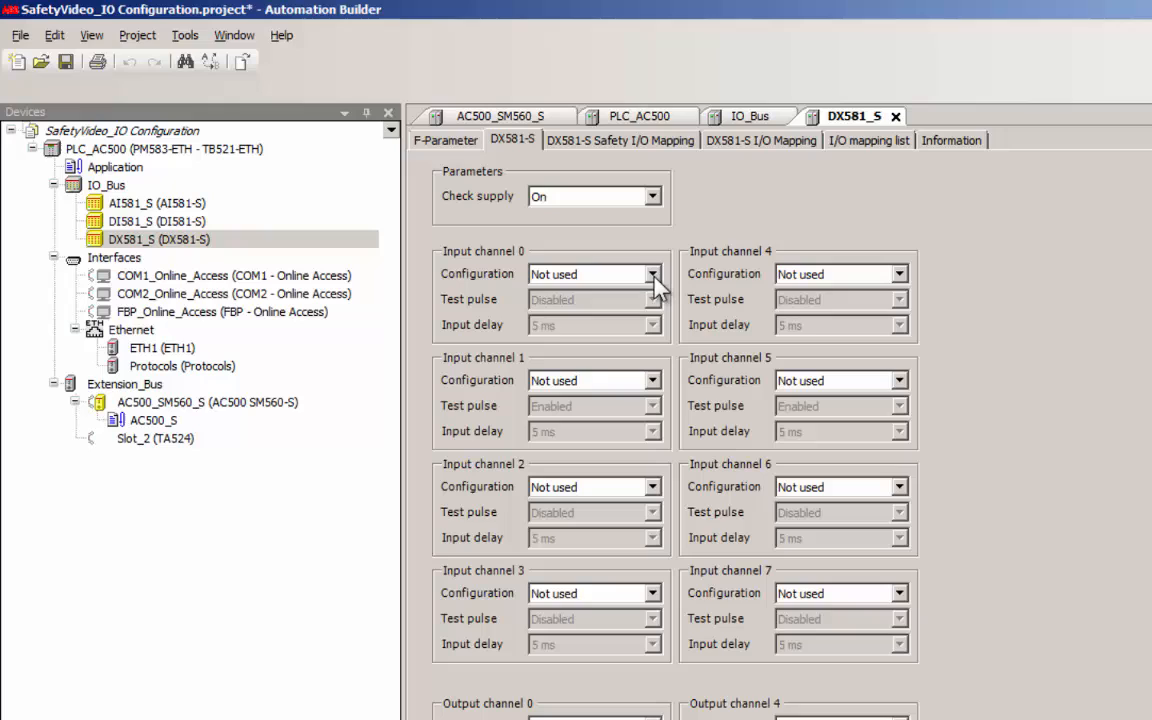
left_click(652, 274)
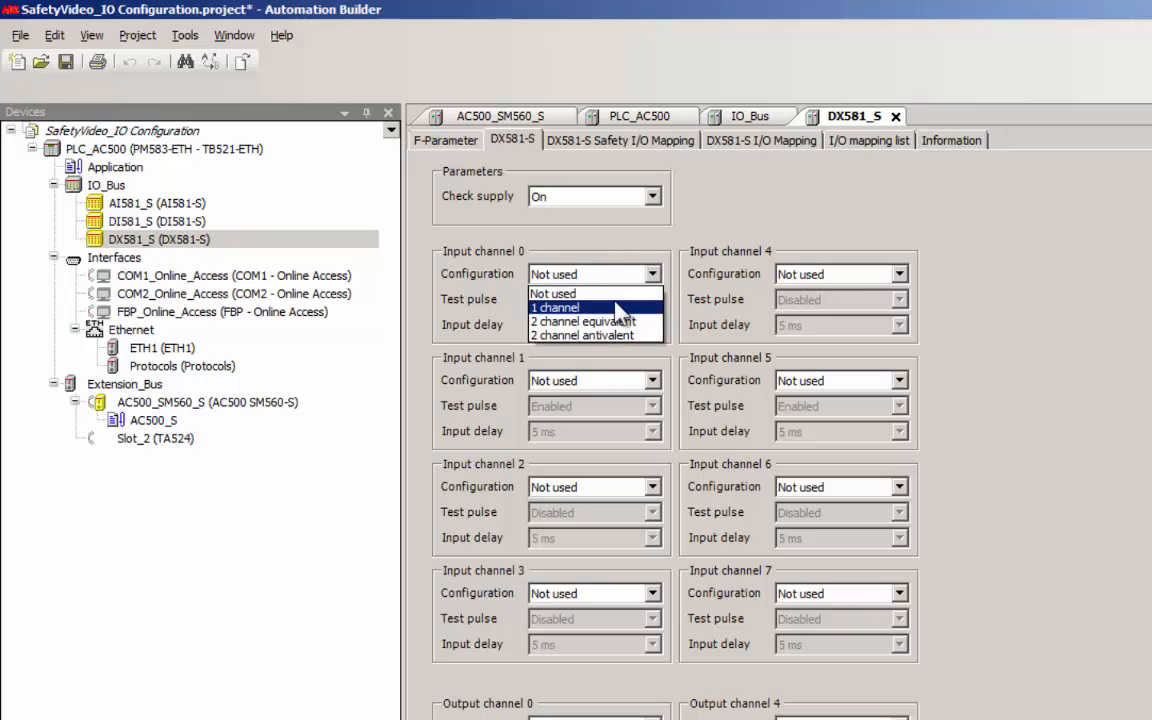
left_click(556, 308)
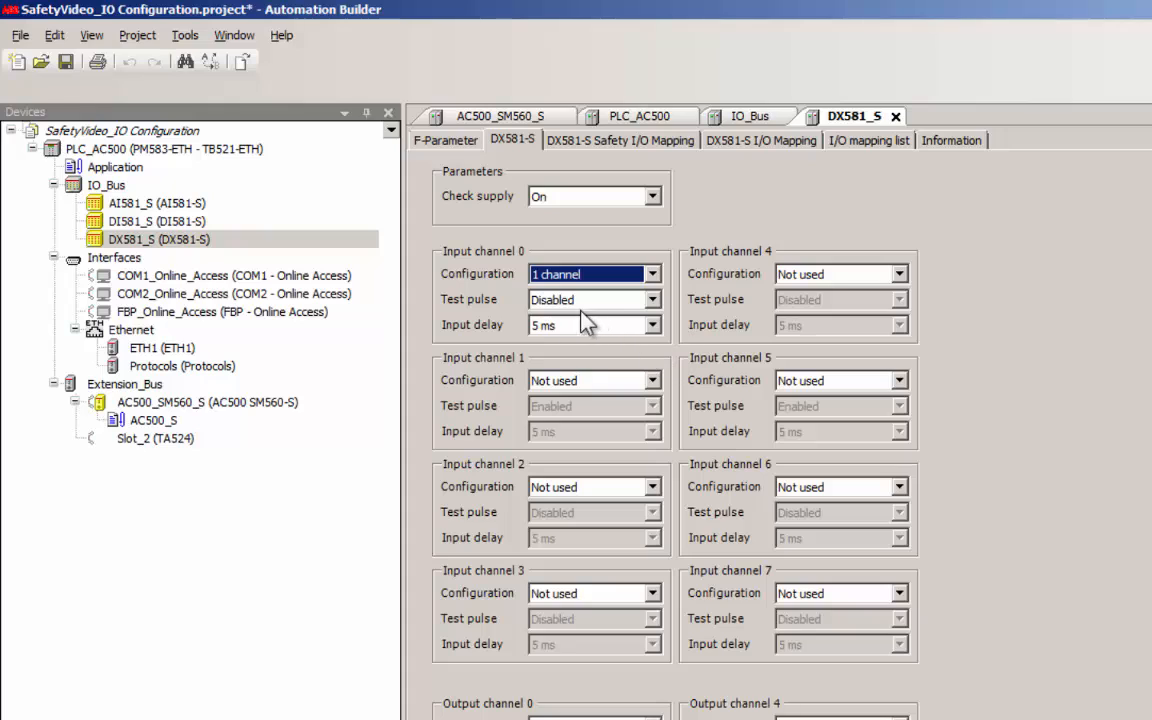
left_click(652, 324)
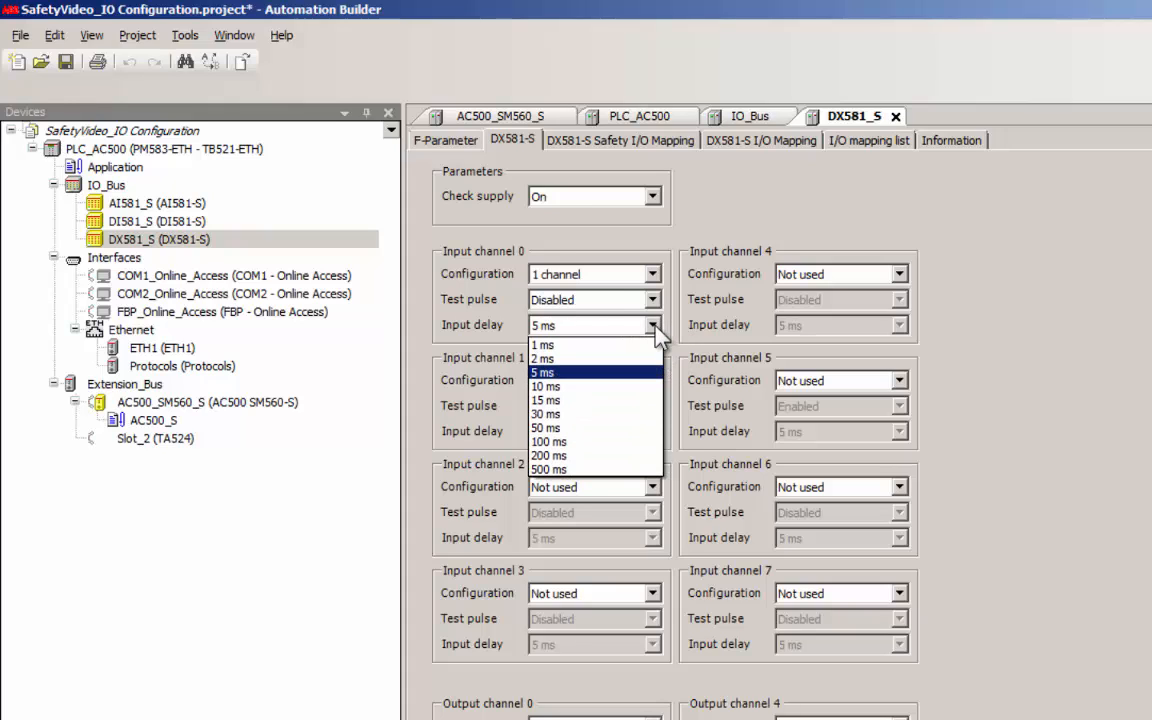
mouse_move(640, 428)
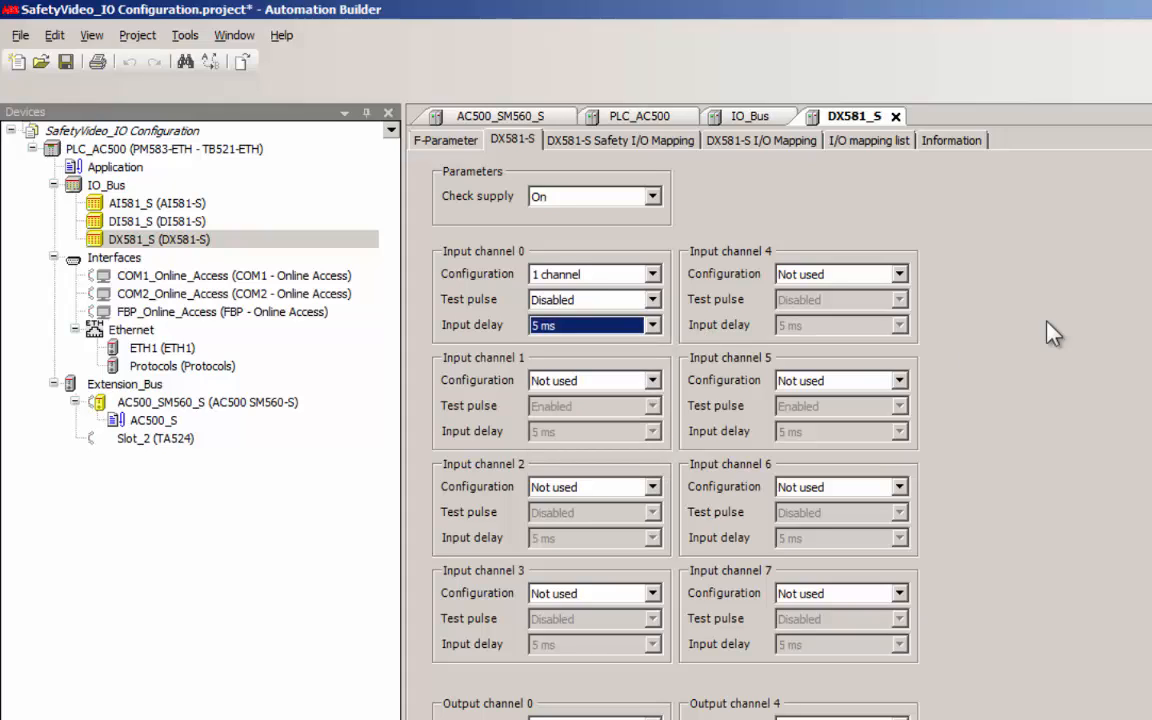
left_click(896, 272)
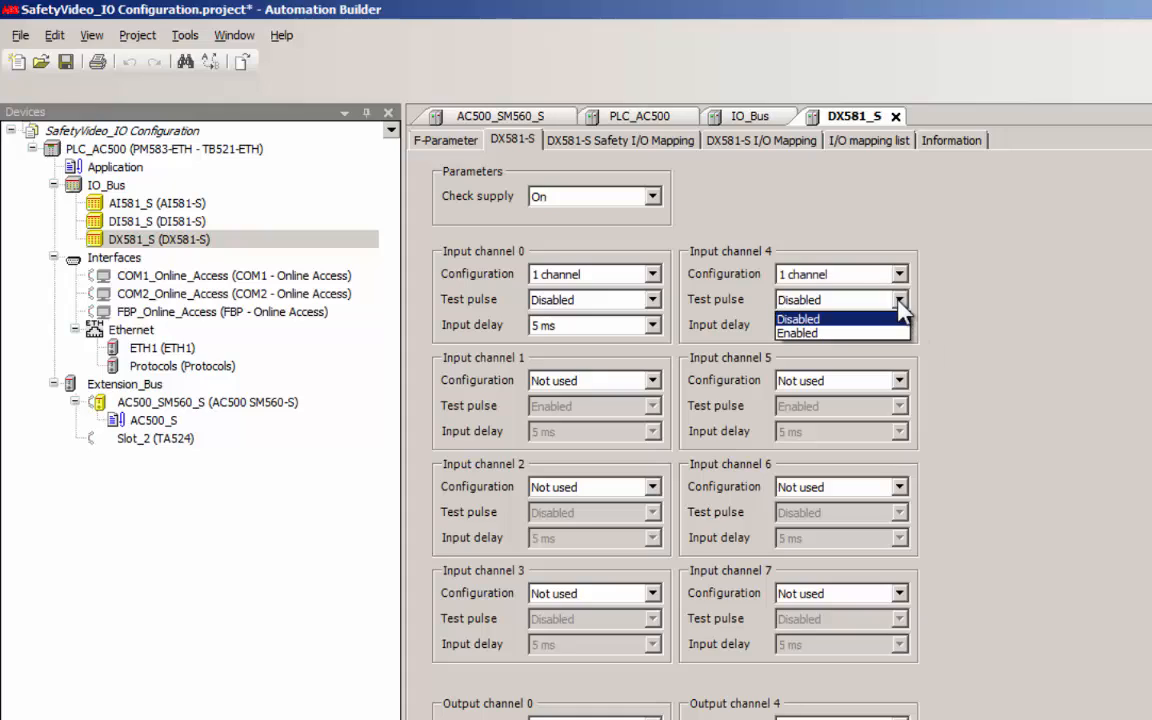
left_click(796, 332)
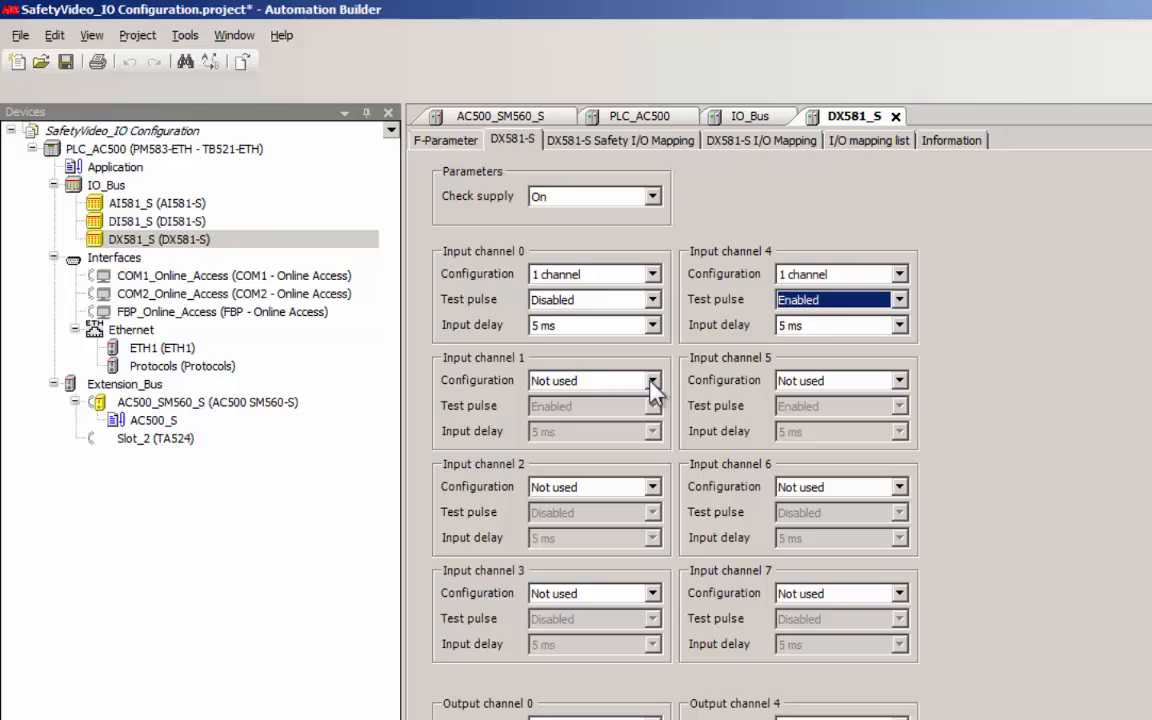
Pair input channels 1/5 as 2-channel equivalent with a 50 ms discrepancy time
left_click(652, 380)
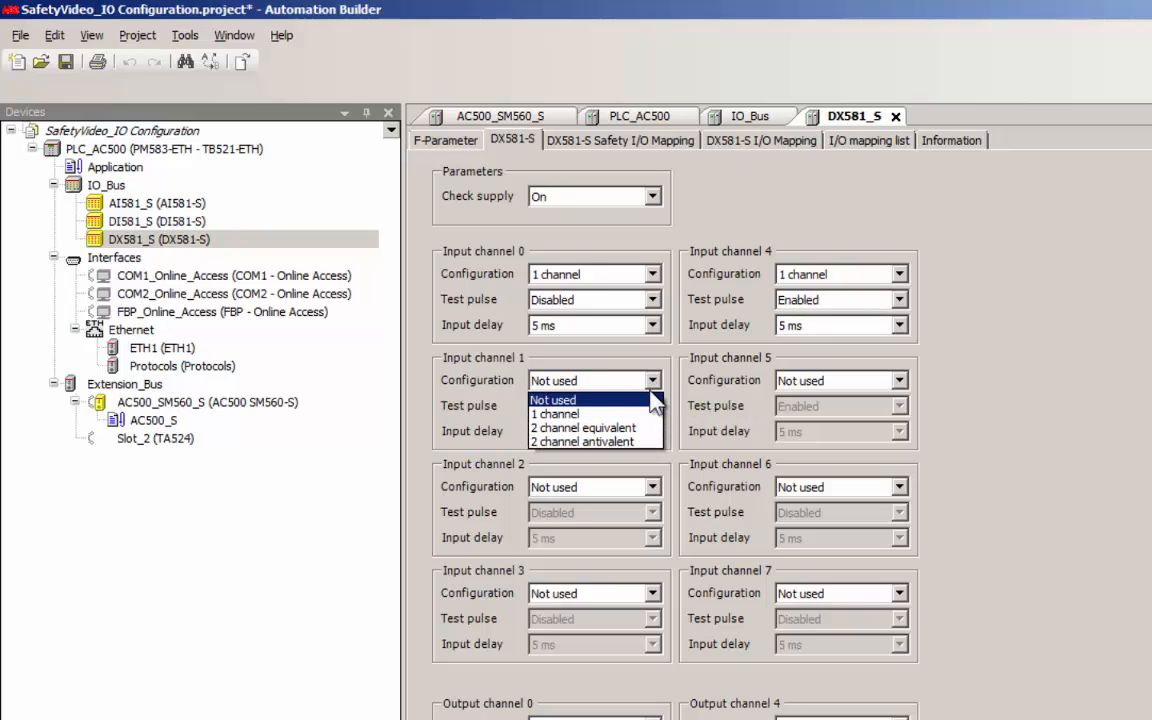
left_click(584, 428)
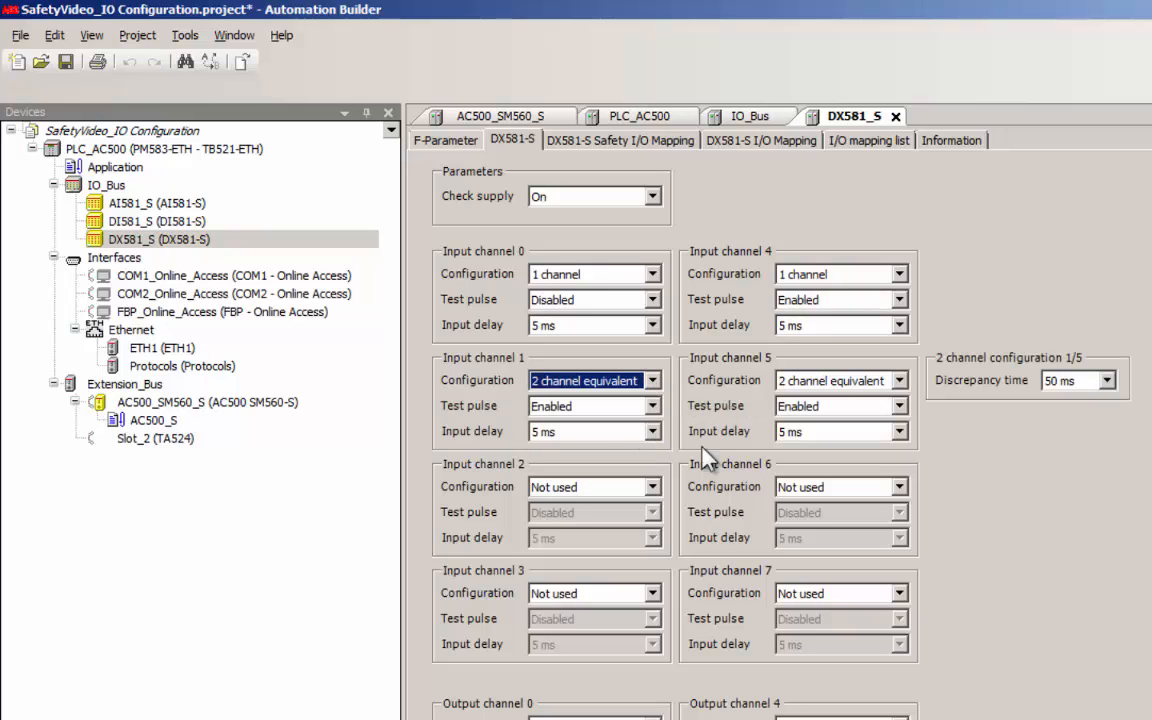
mouse_move(790, 468)
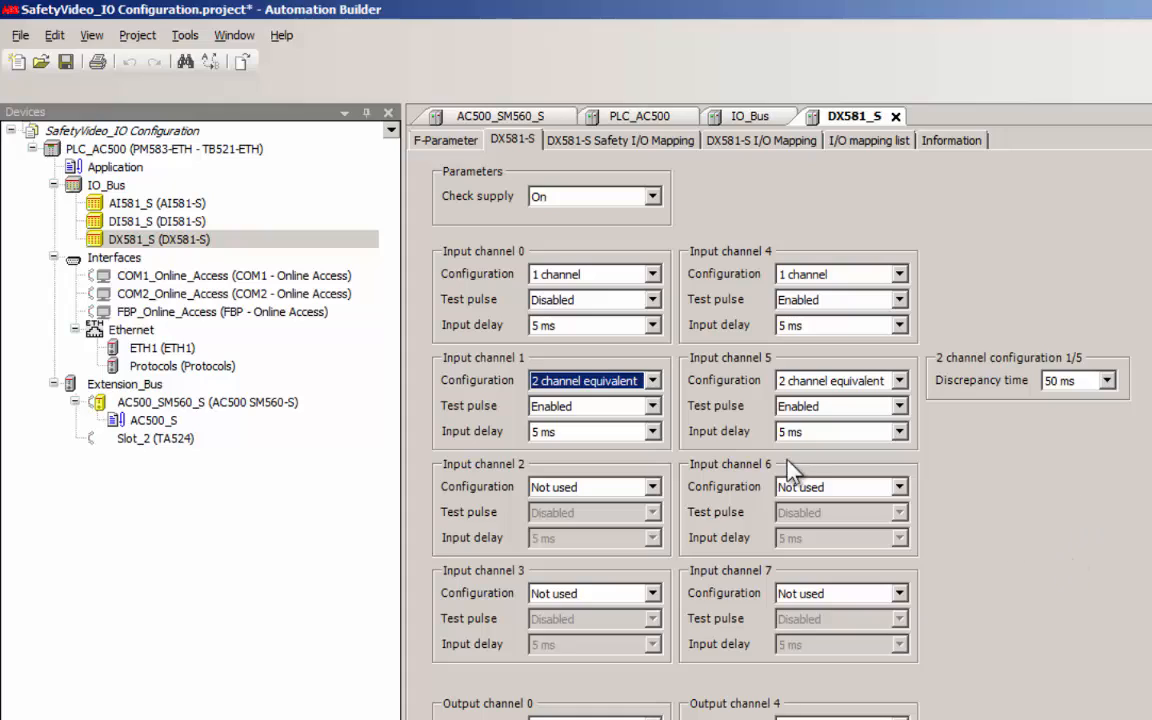
mouse_move(888, 392)
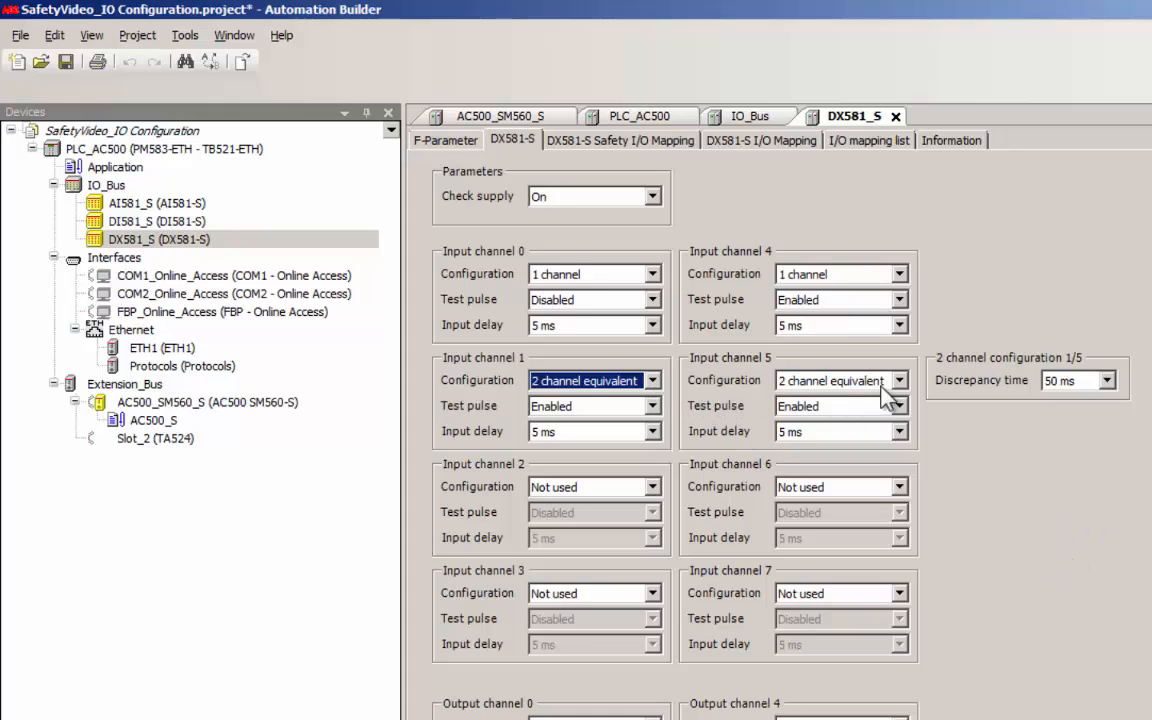
left_click(1100, 380)
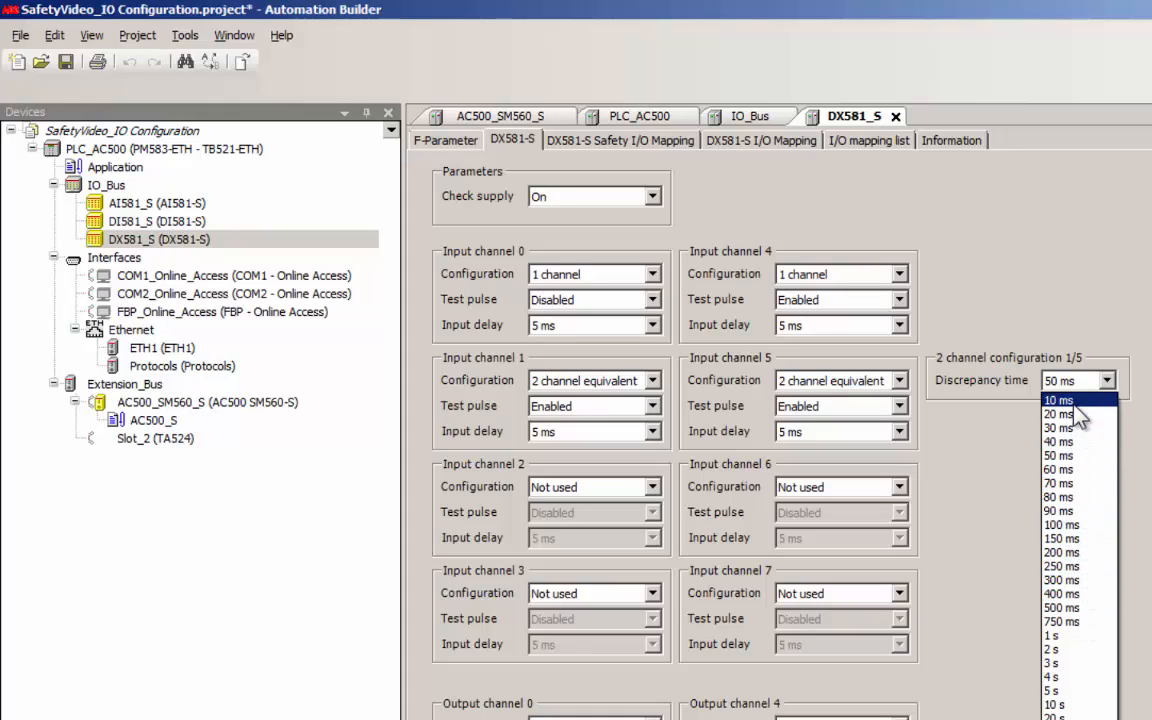
mouse_move(1076, 442)
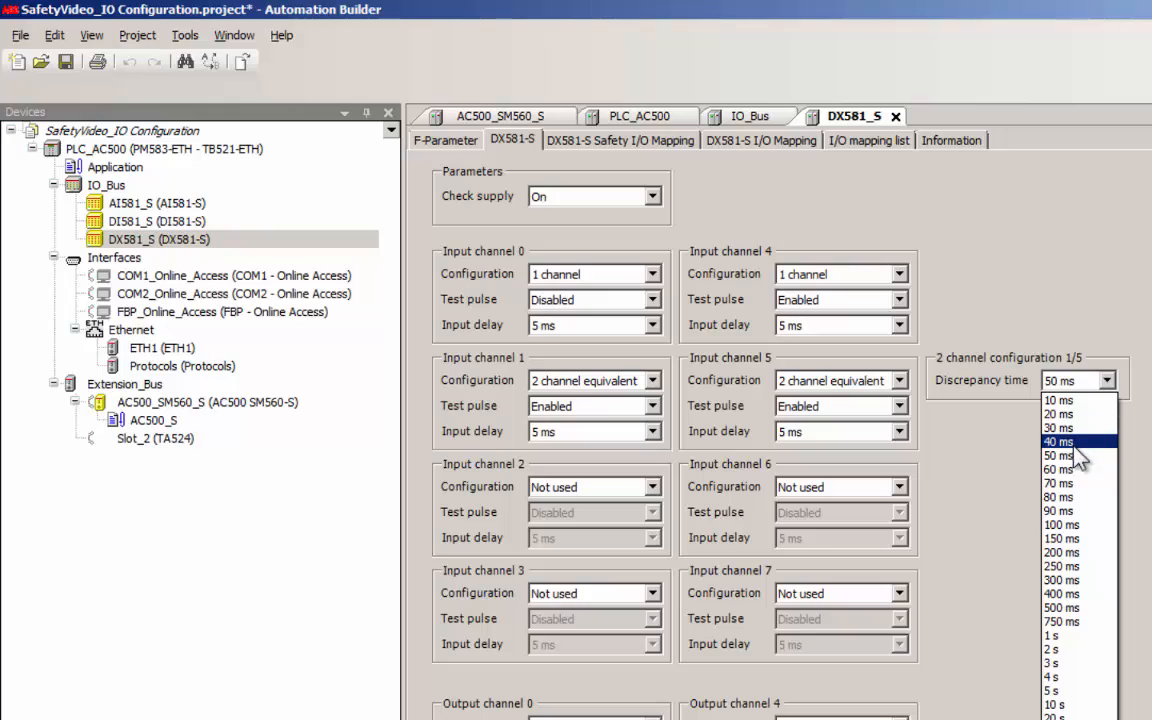
left_click(1058, 456)
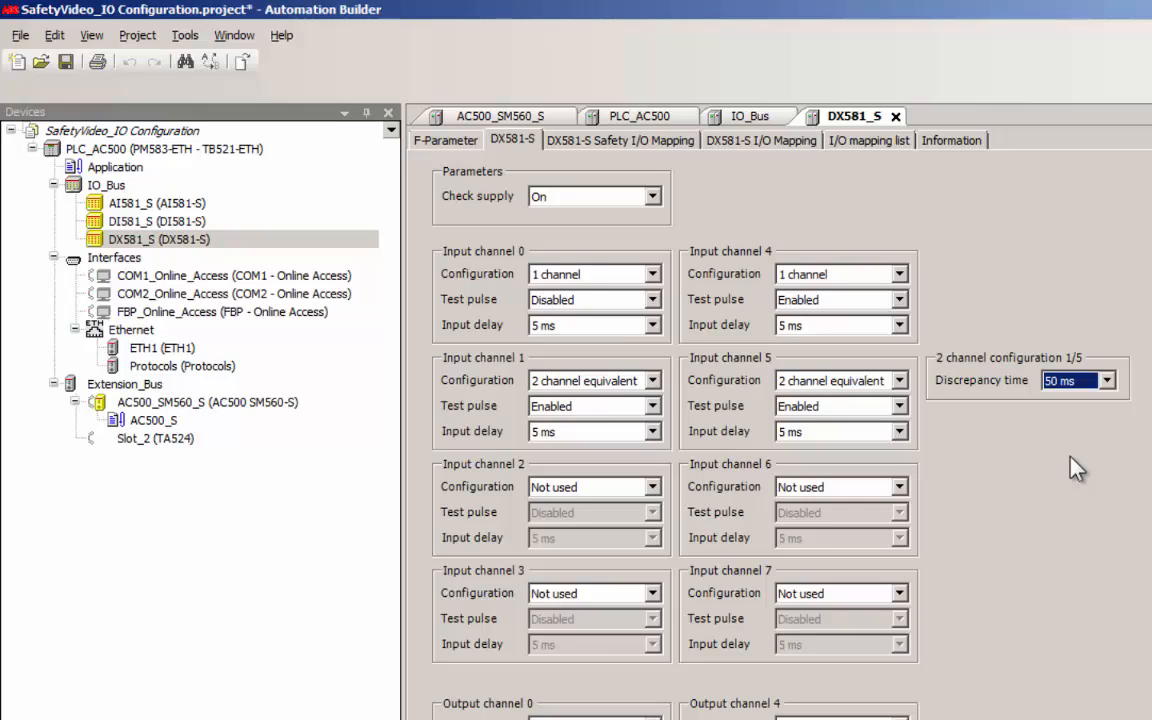
mouse_move(1050, 476)
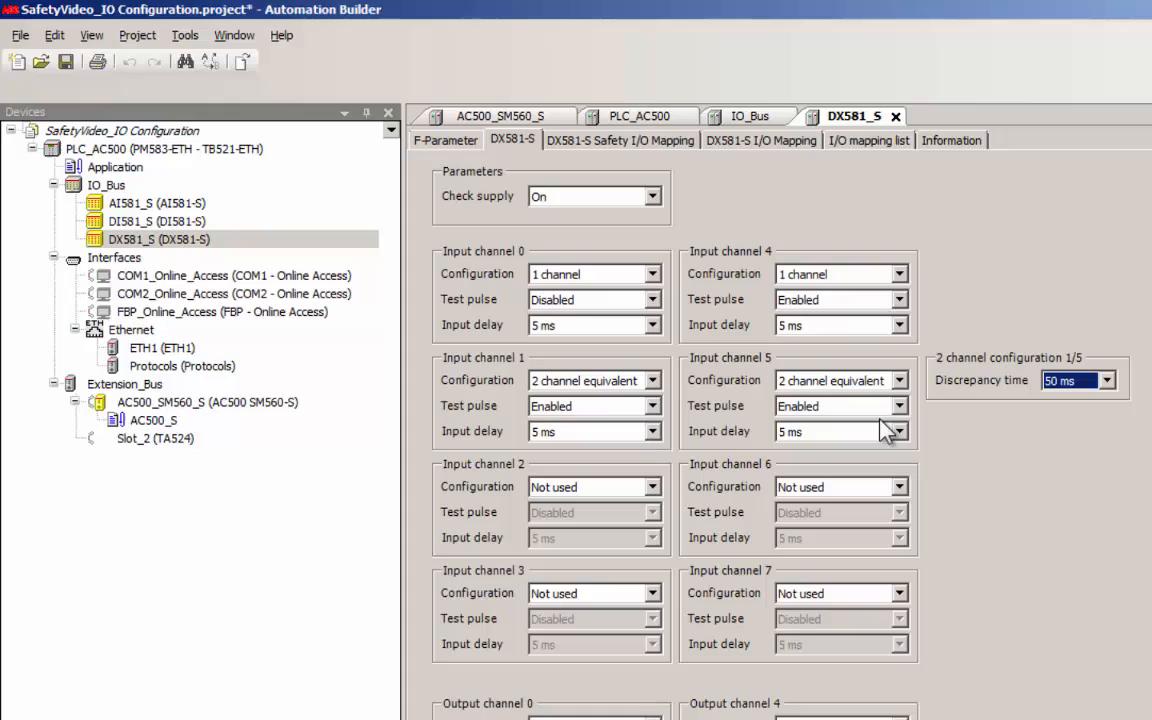
mouse_move(678, 460)
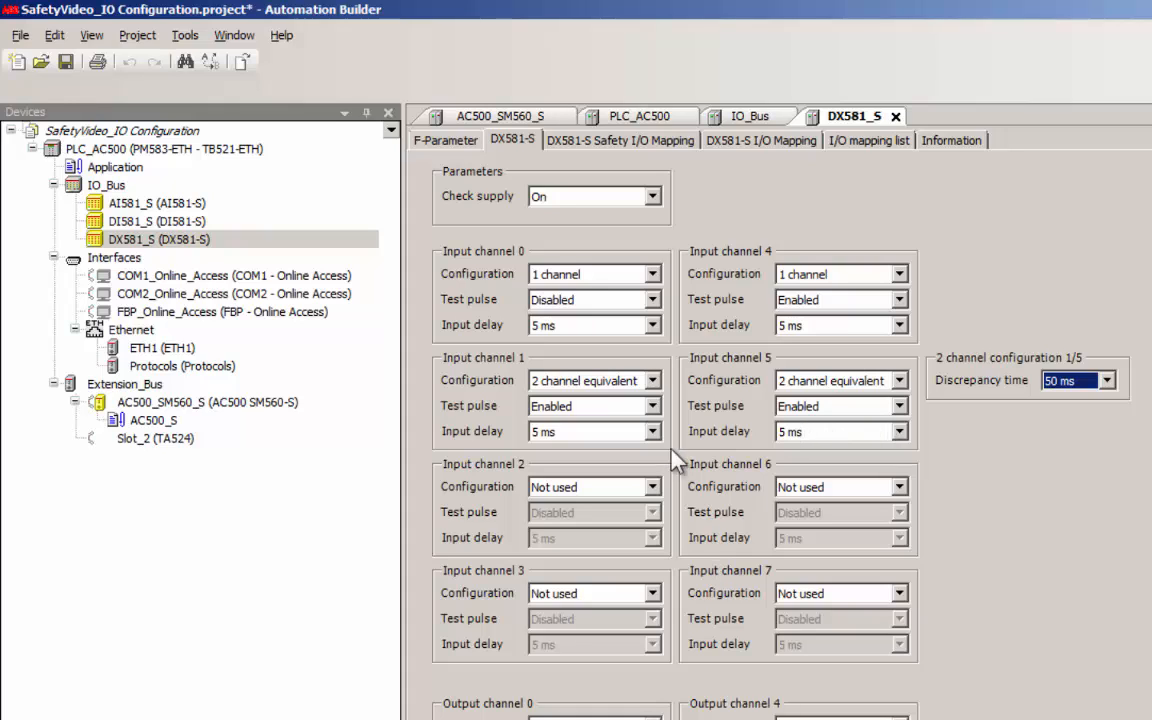
Set channel 1 delay 10 ms, channels 2/6 antivalent, 3/7 equivalent with 100 ms discrepancy and 1 ms delays
left_click(652, 432)
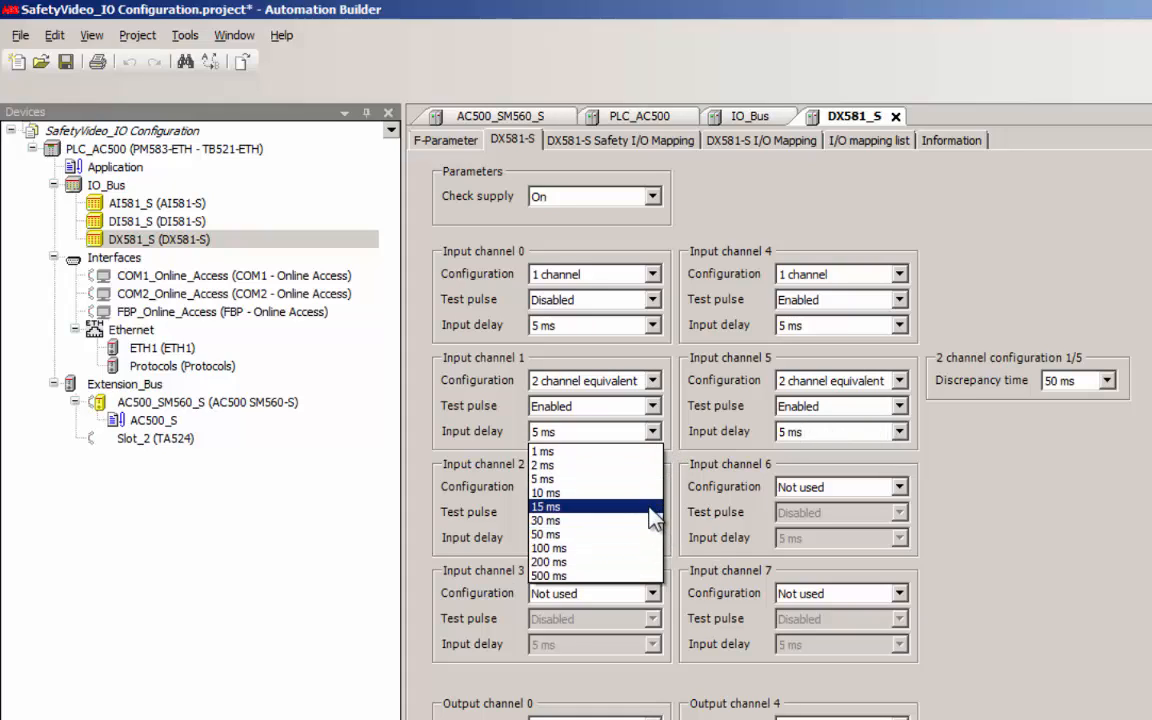
left_click(544, 492)
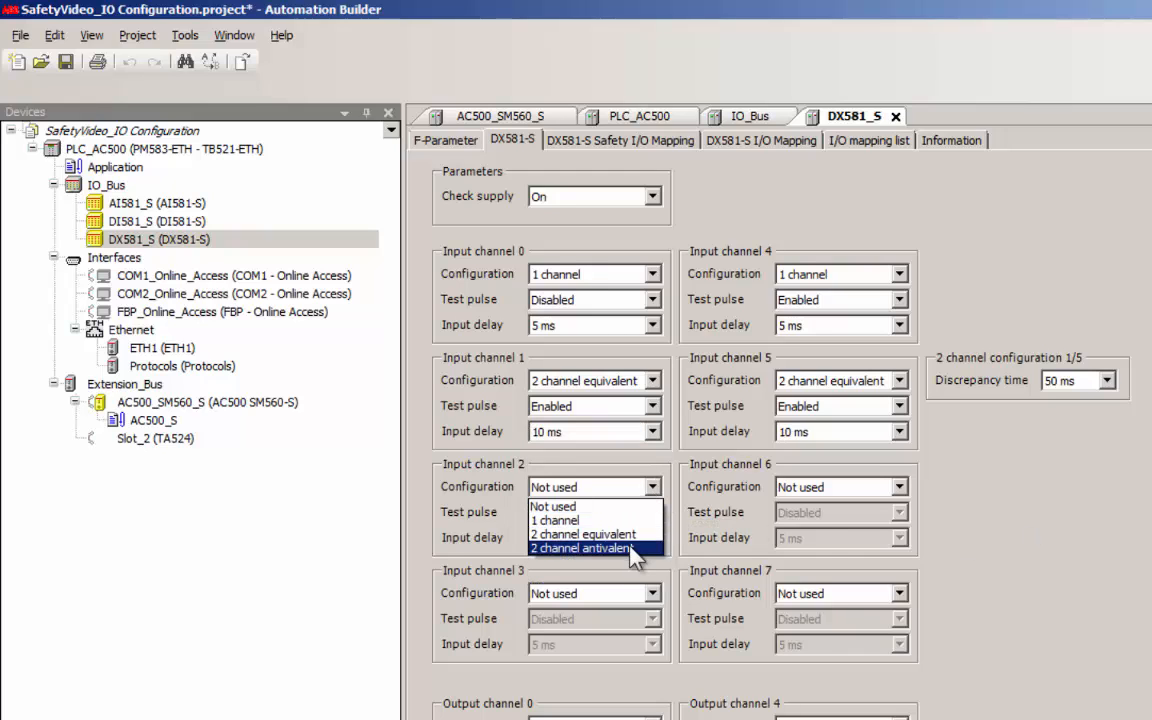
left_click(584, 548)
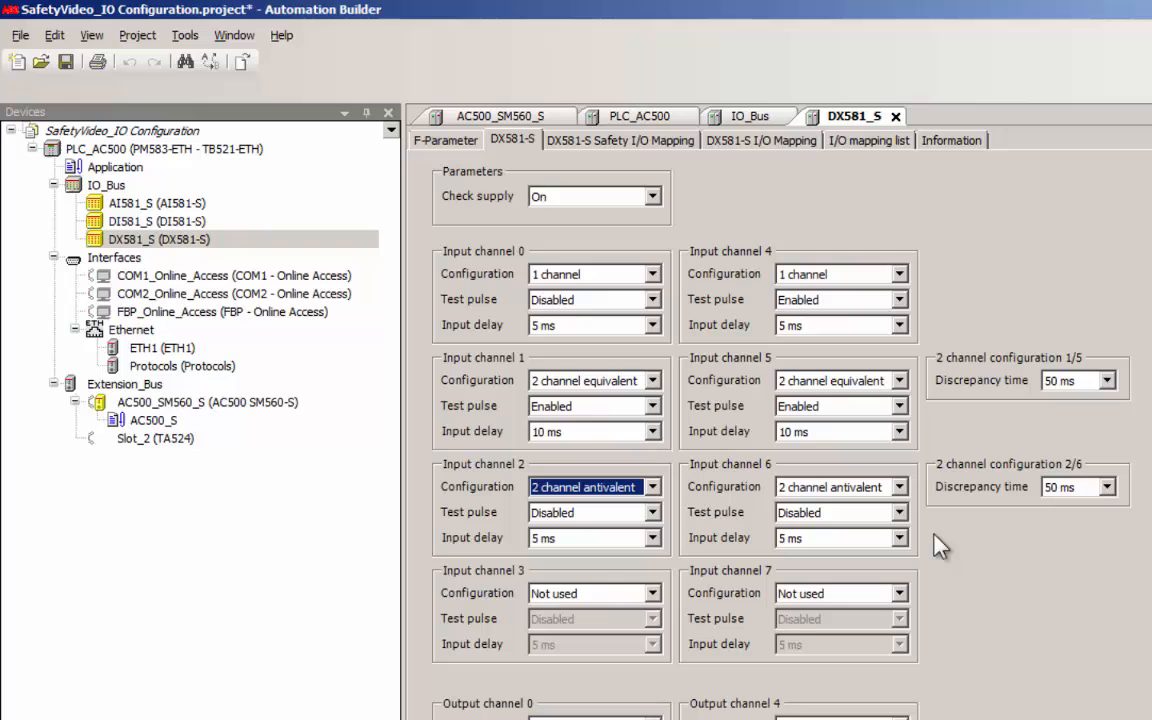
left_click(896, 592)
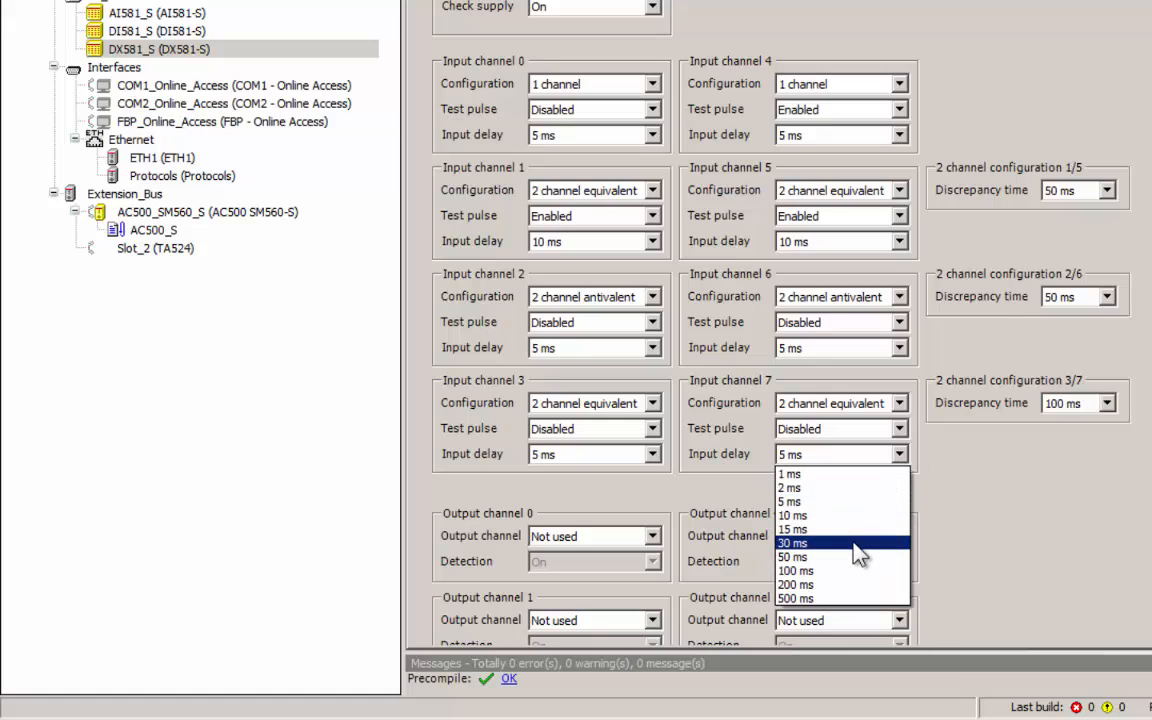
left_click(788, 472)
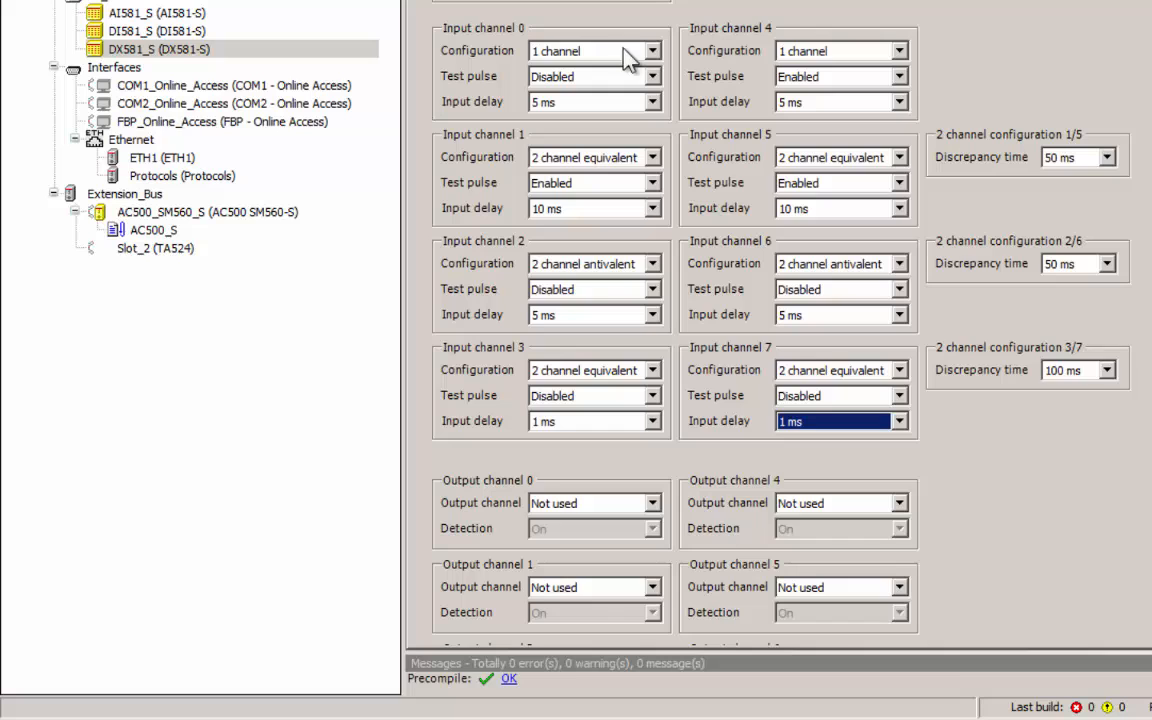
scroll("down", 3)
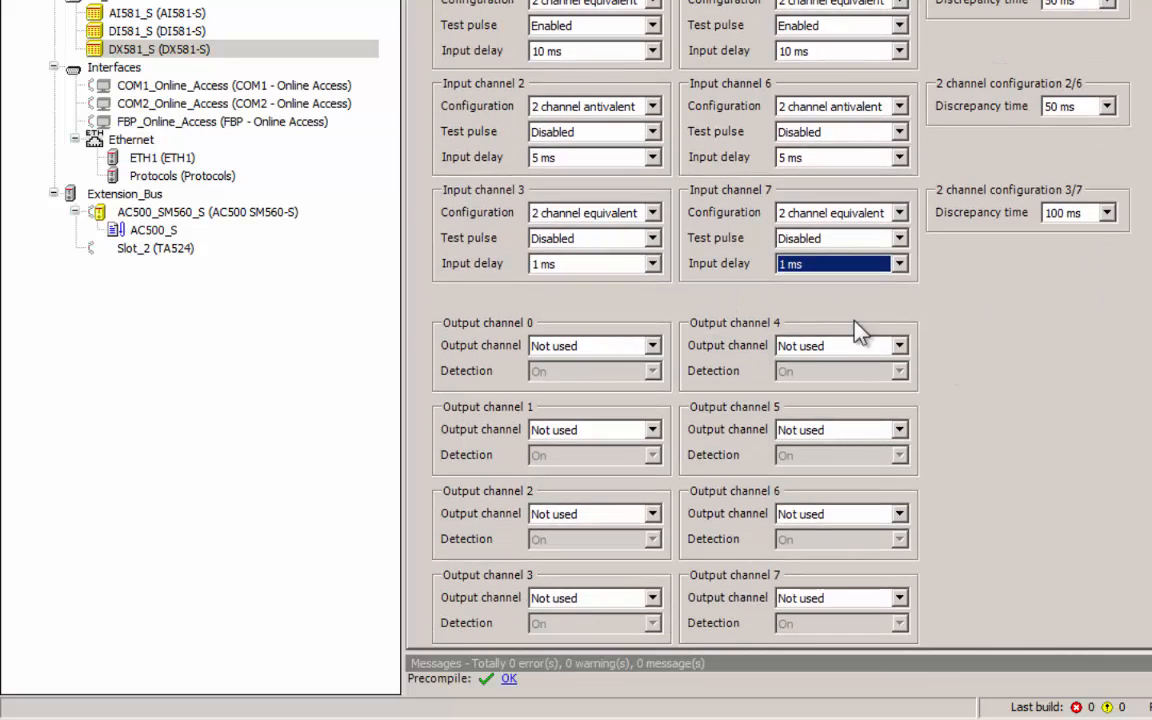
mouse_move(520, 340)
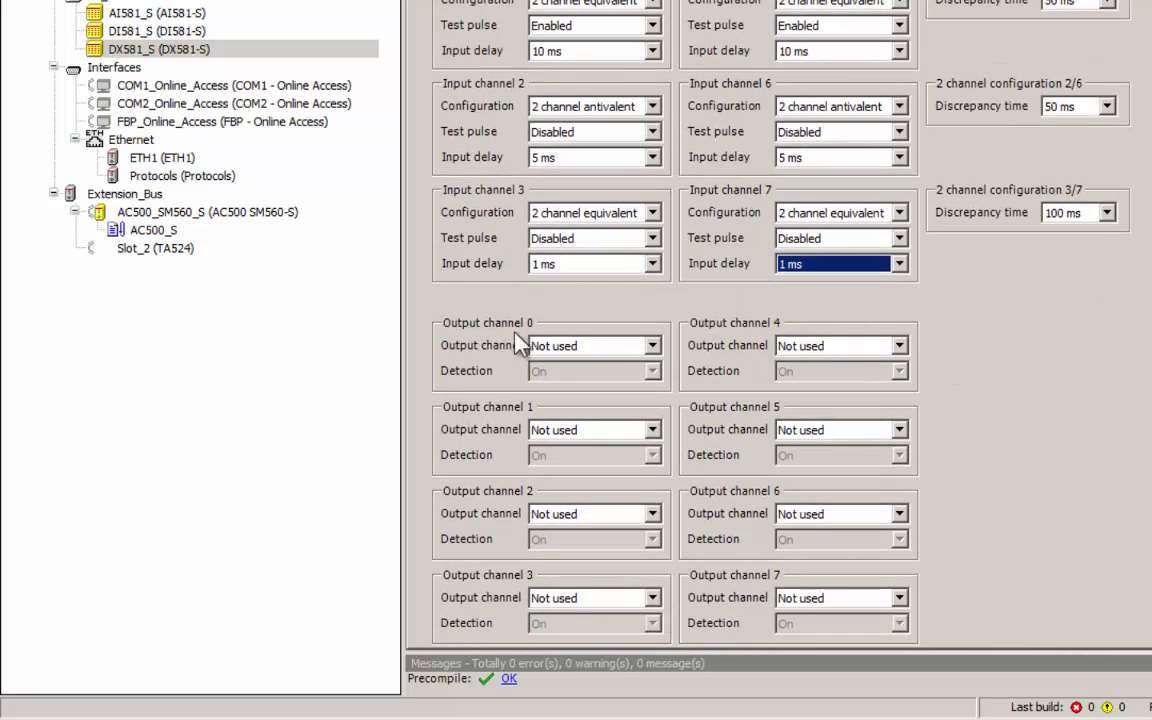
Mark output channels 0 and 4 as Used, detection Off on channel 4, acknowledging the SIL warning
left_click(652, 344)
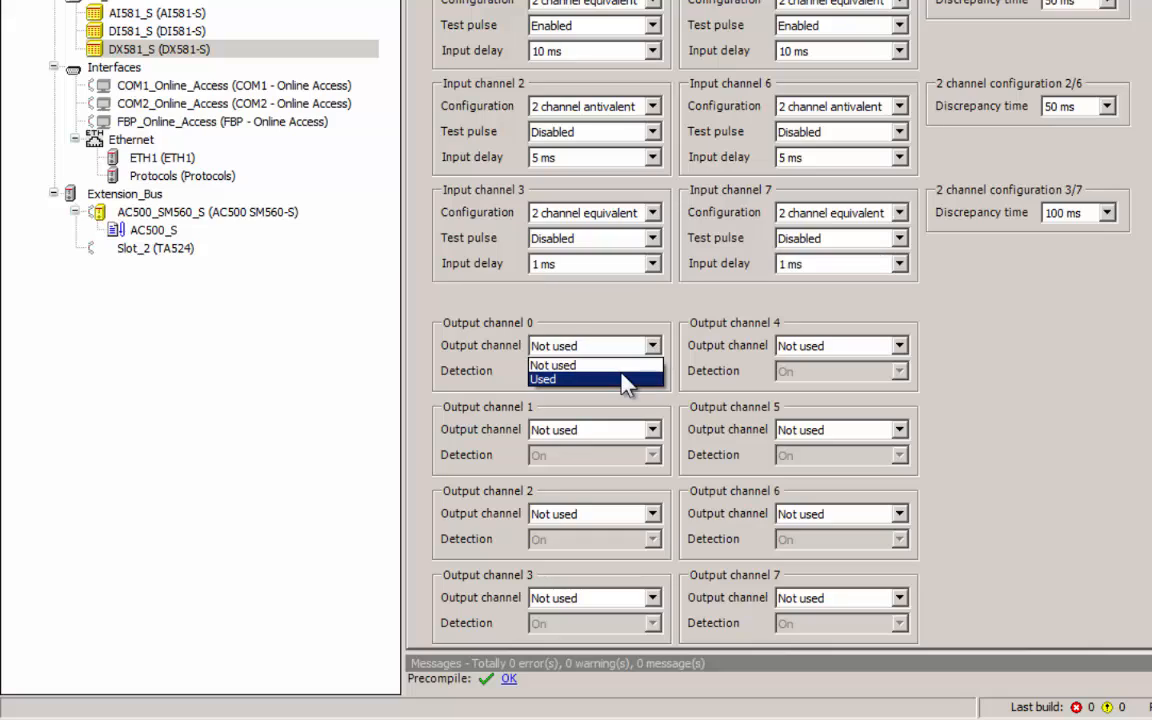
left_click(544, 380)
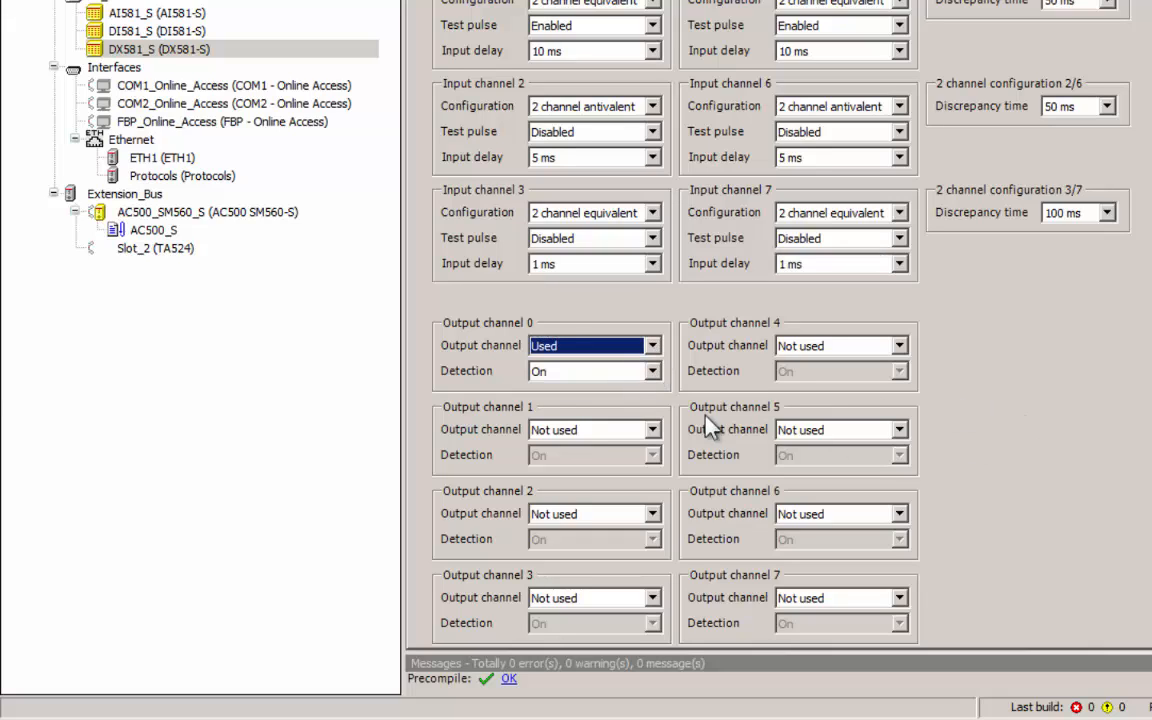
mouse_move(984, 356)
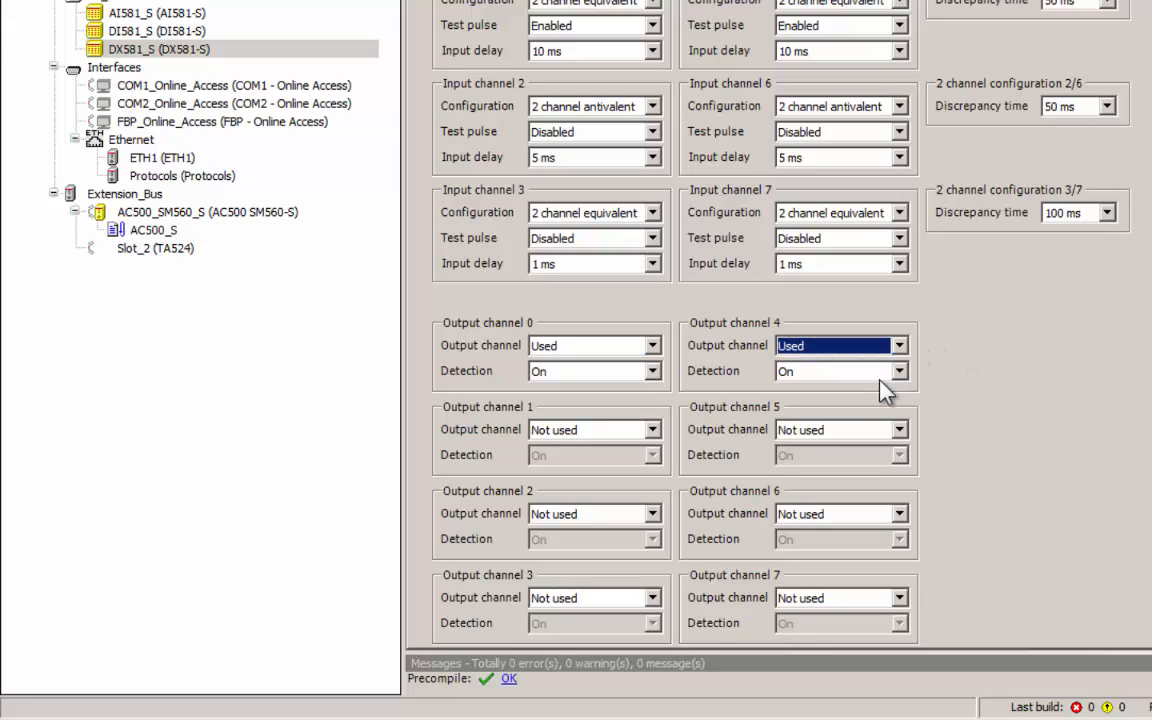
left_click(896, 370)
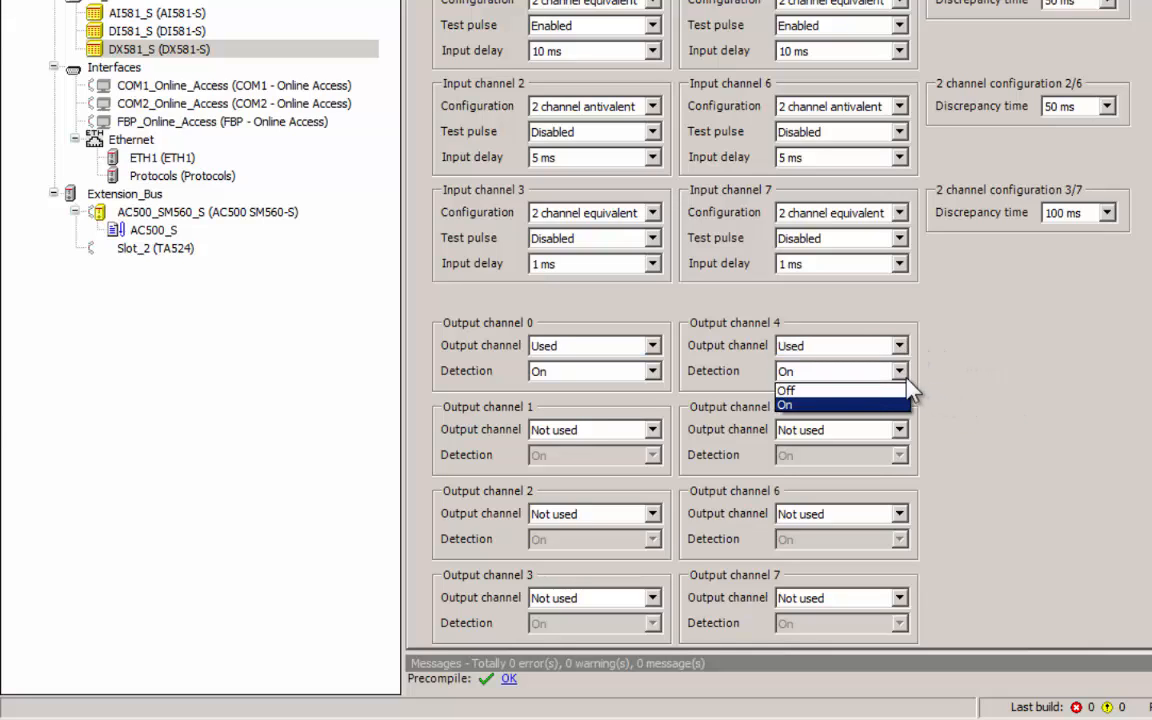
left_click(786, 390)
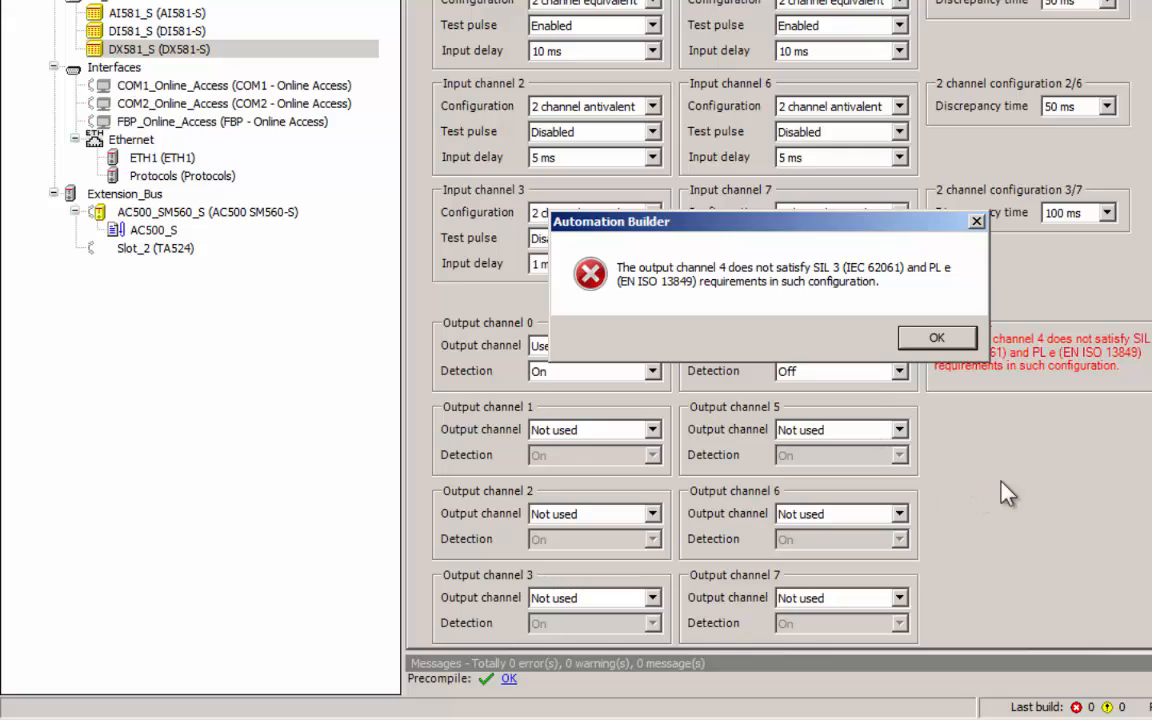
mouse_move(1042, 520)
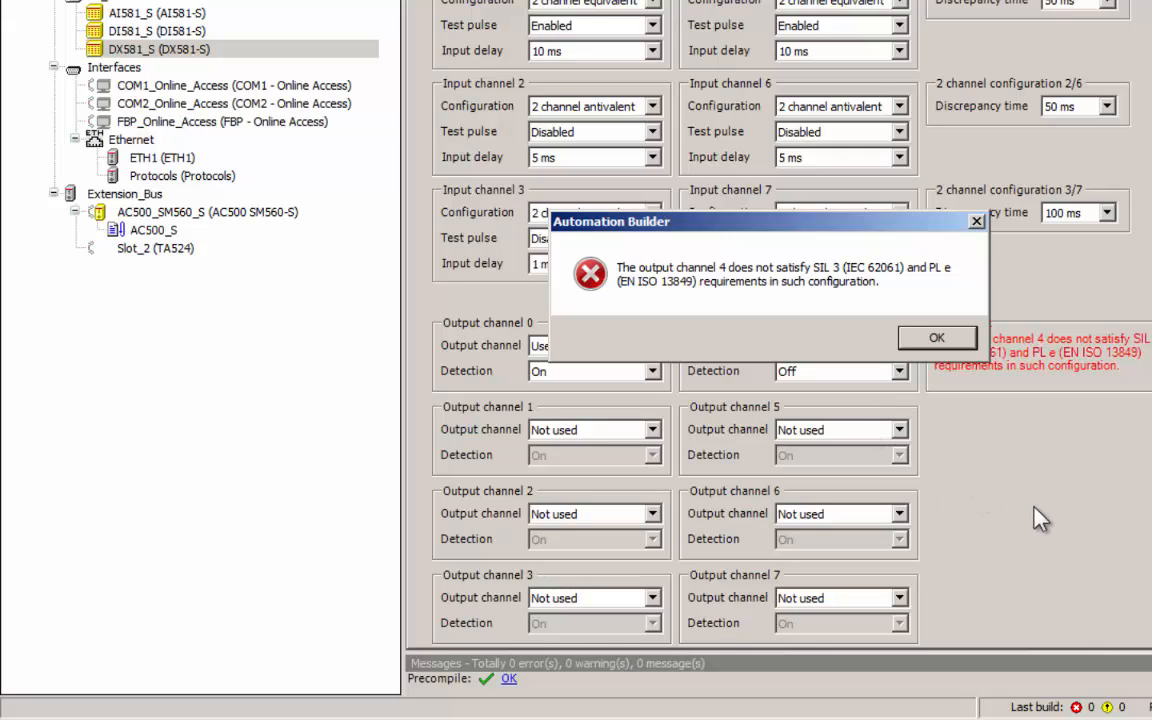
left_click(936, 336)
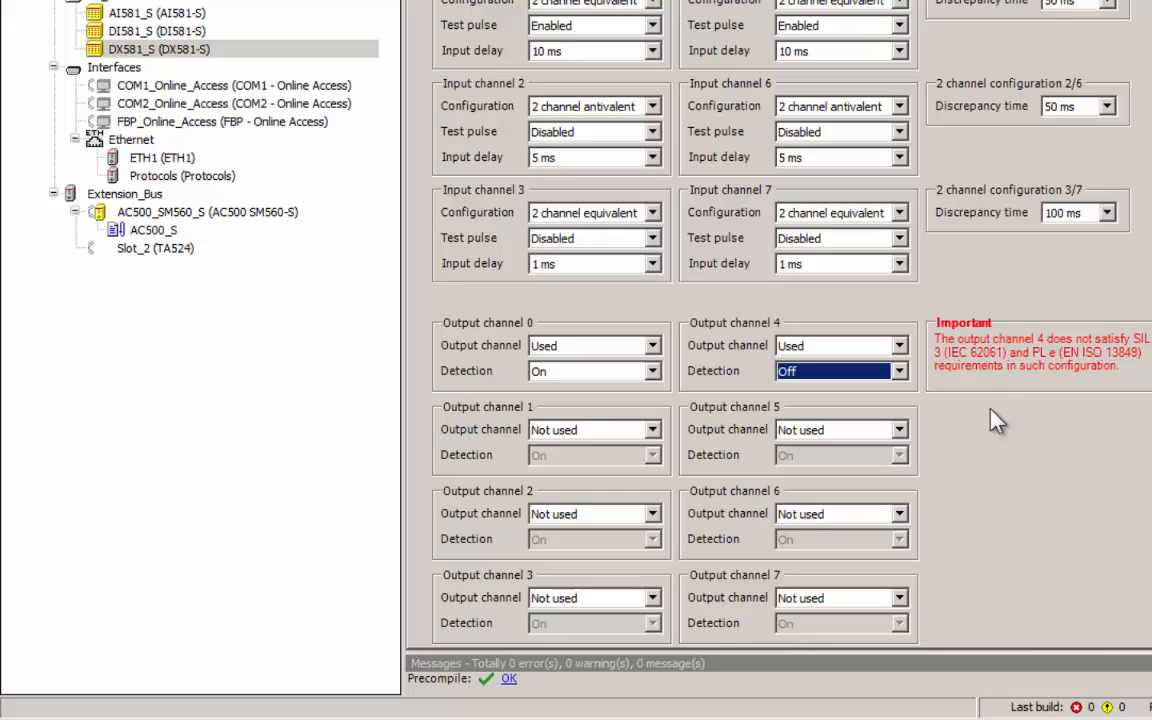
mouse_move(964, 432)
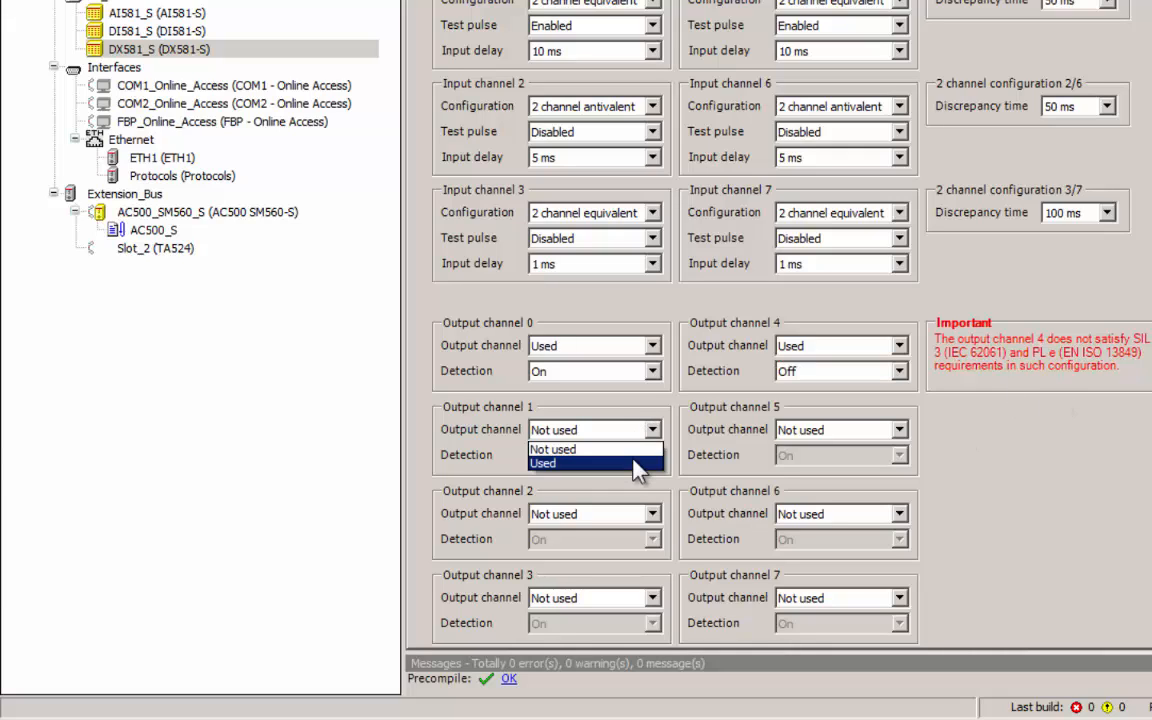
Mark output channels 1 and 5 as Used with detection Off on channel 1, then return to the F-Parameters
left_click(544, 464)
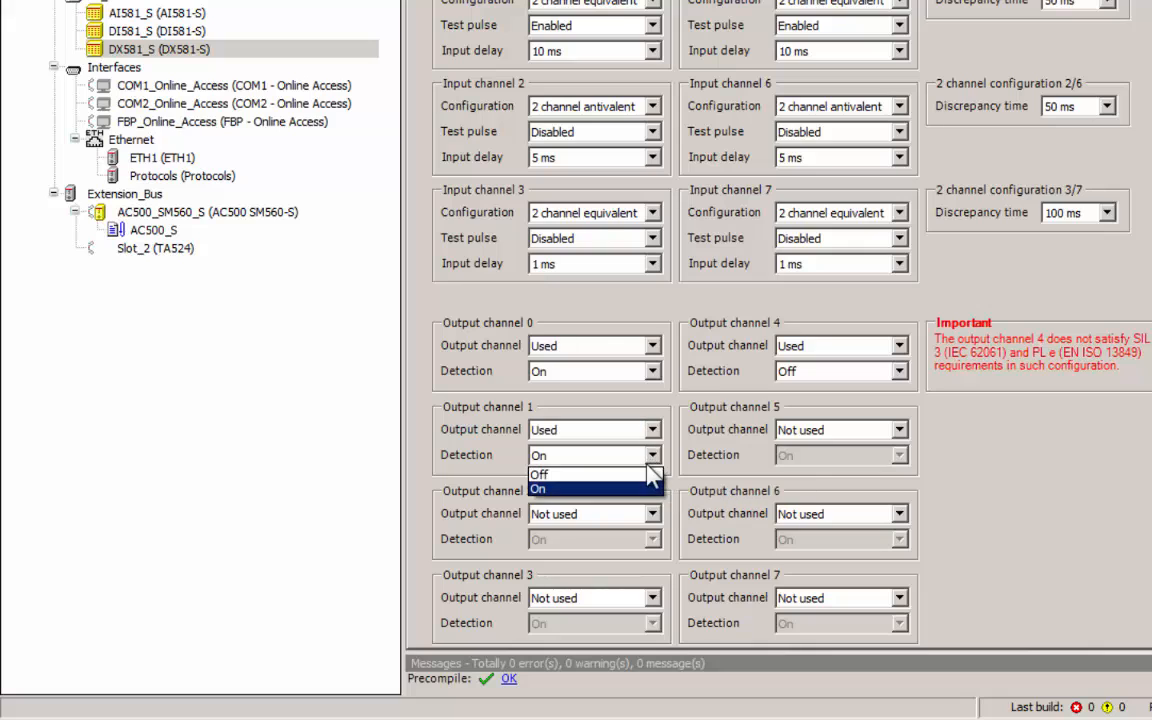
left_click(540, 474)
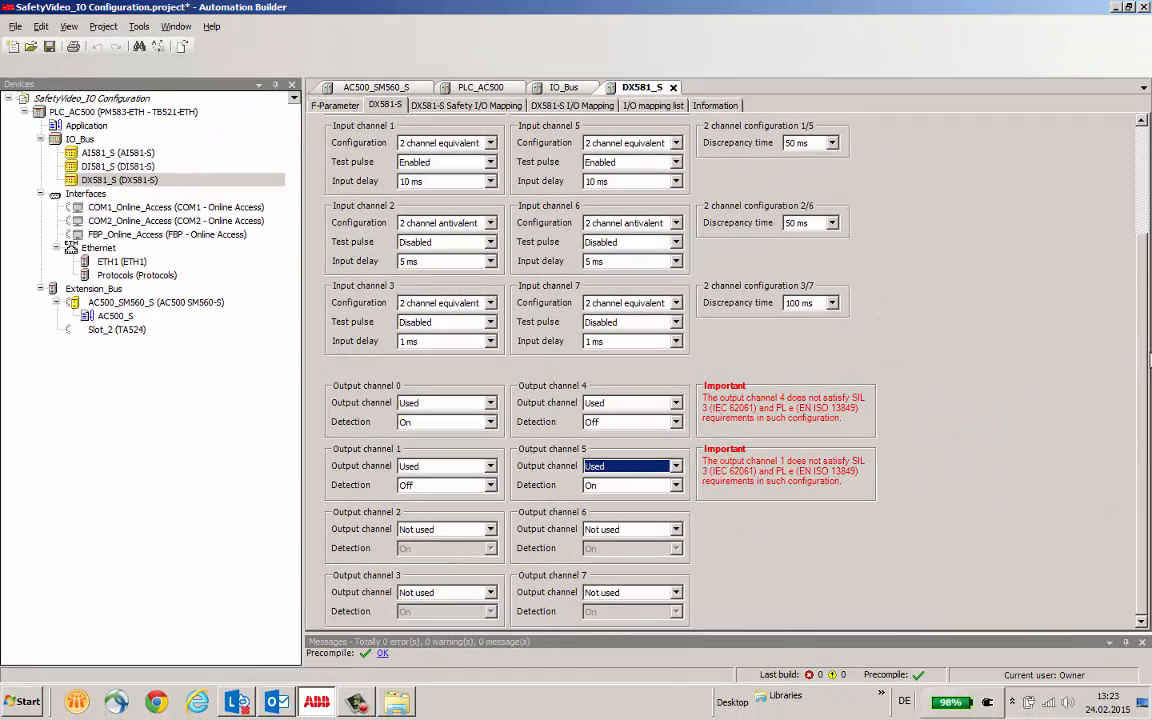
scroll("down", 3)
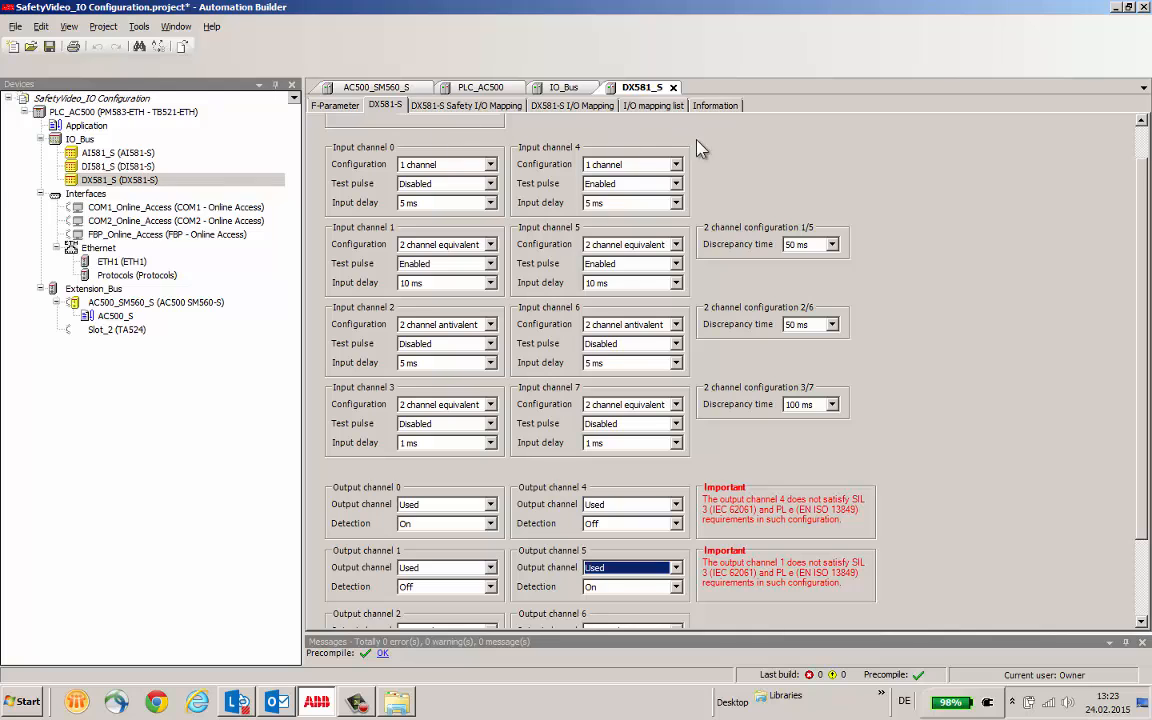
mouse_move(436, 560)
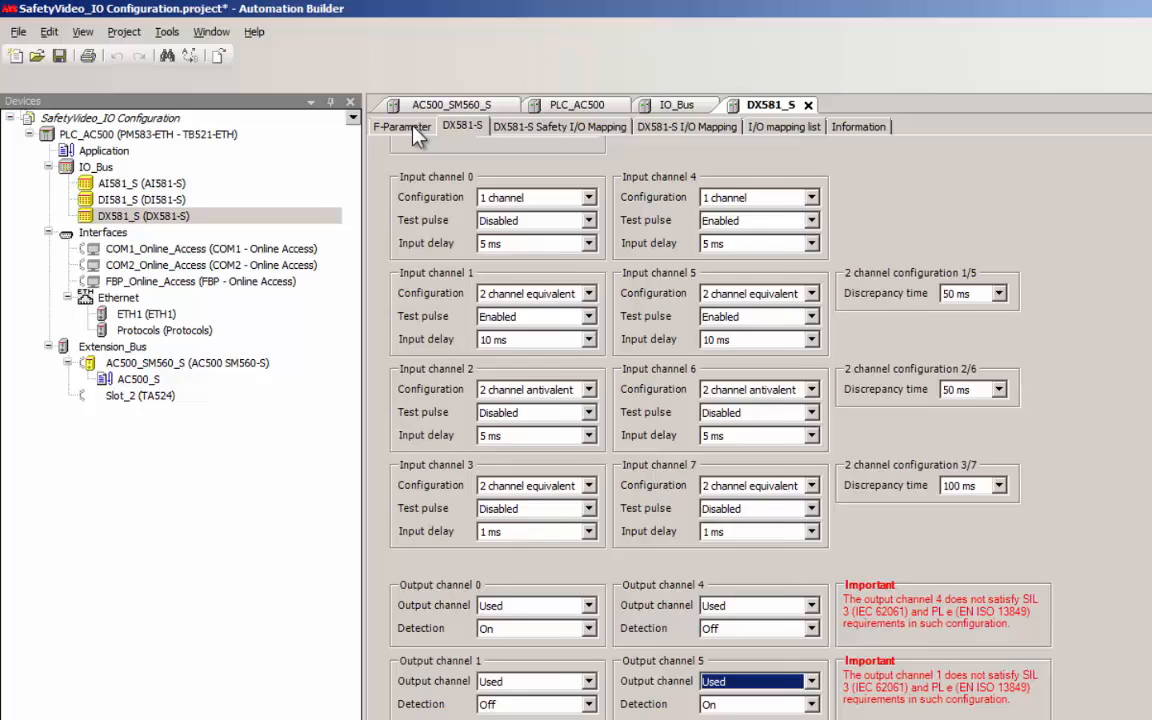
left_click(402, 126)
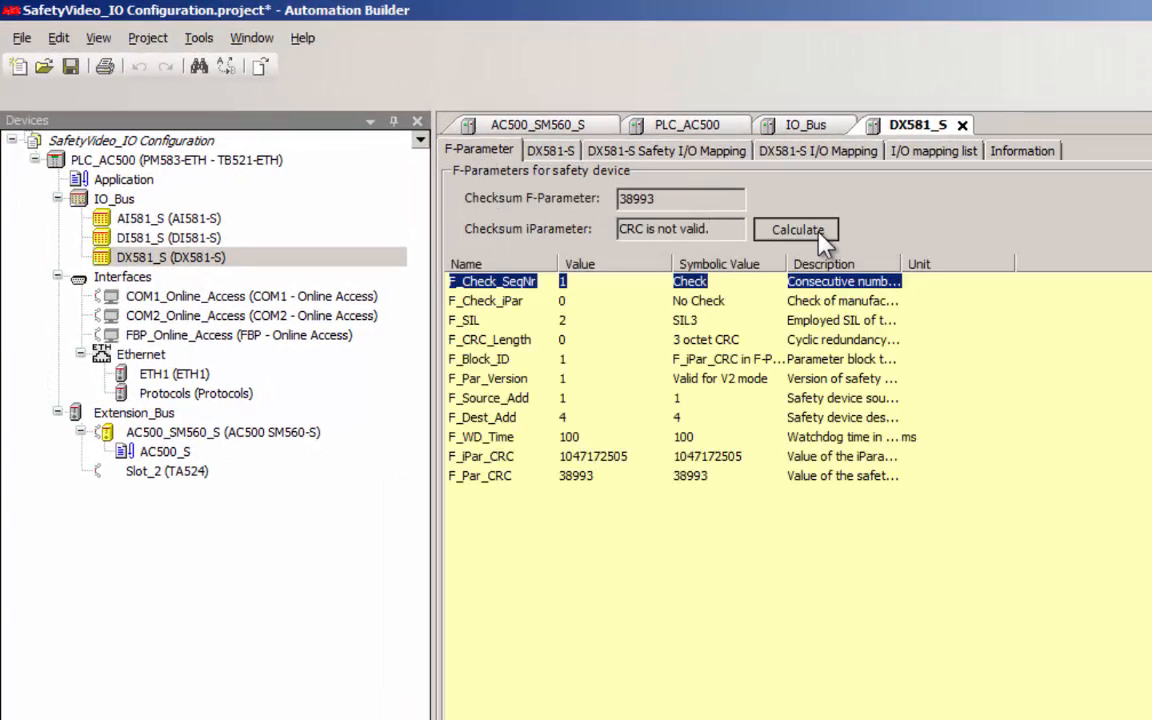
Recalculate the DX581-S iParameter checksum and enter it as the new F_iPar_CRC value
left_click(796, 228)
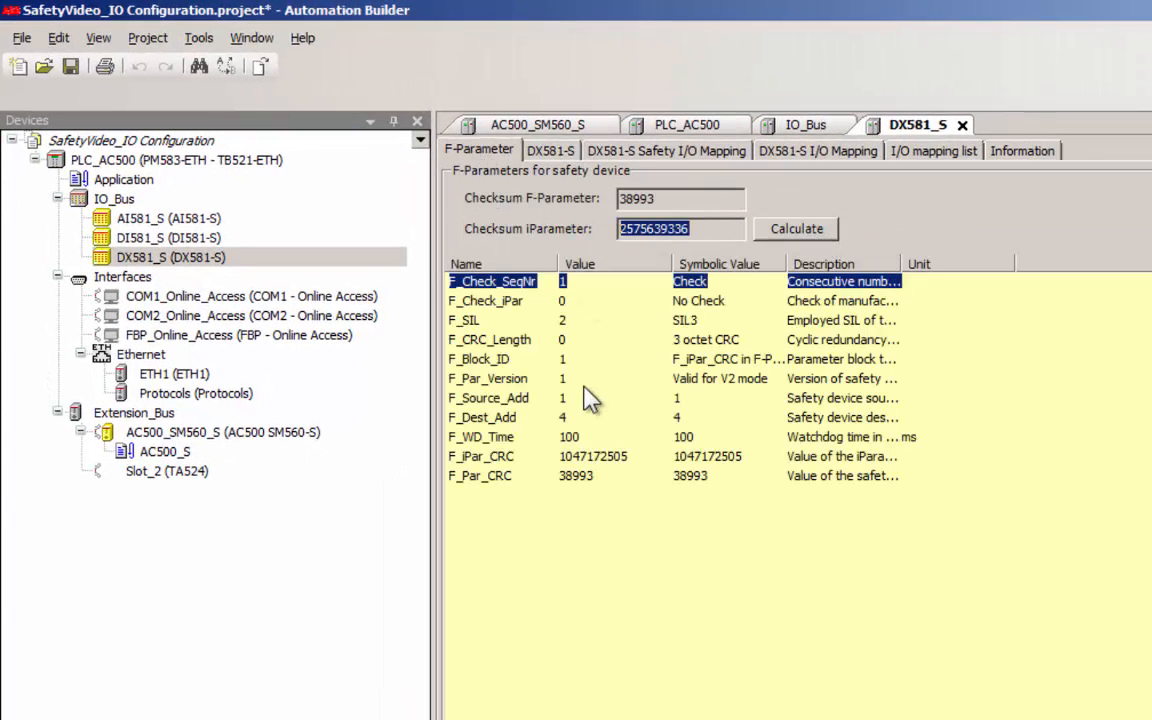
double_click(480, 456)
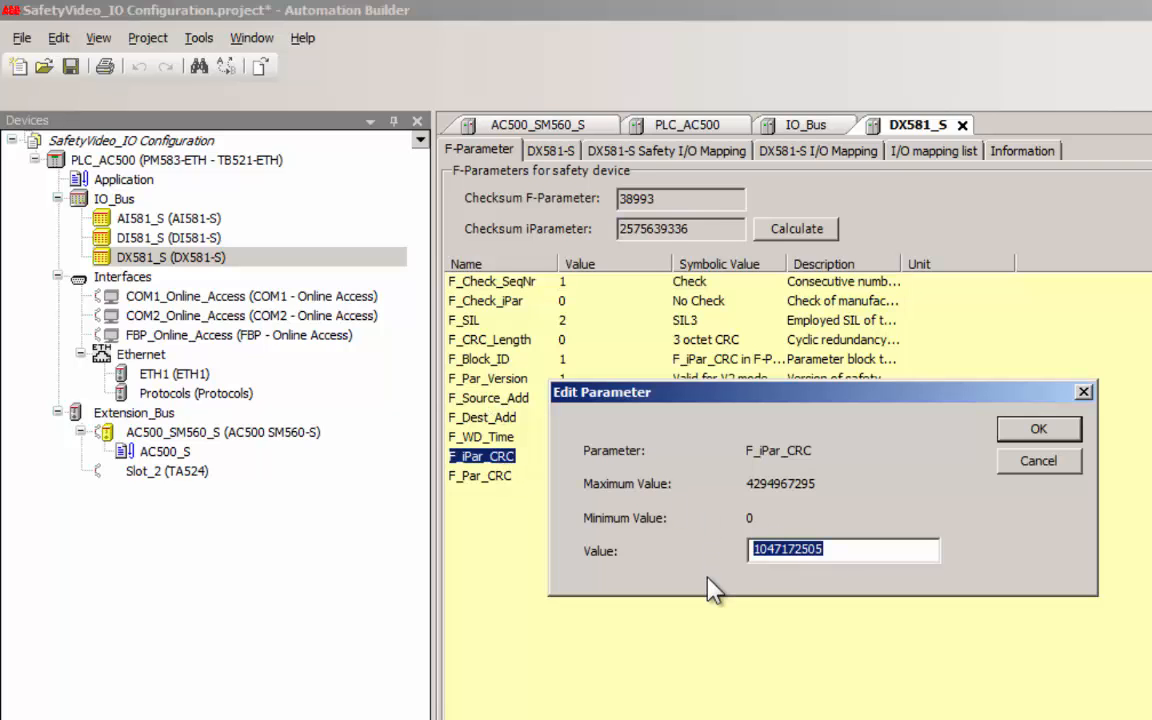
left_click(1038, 428)
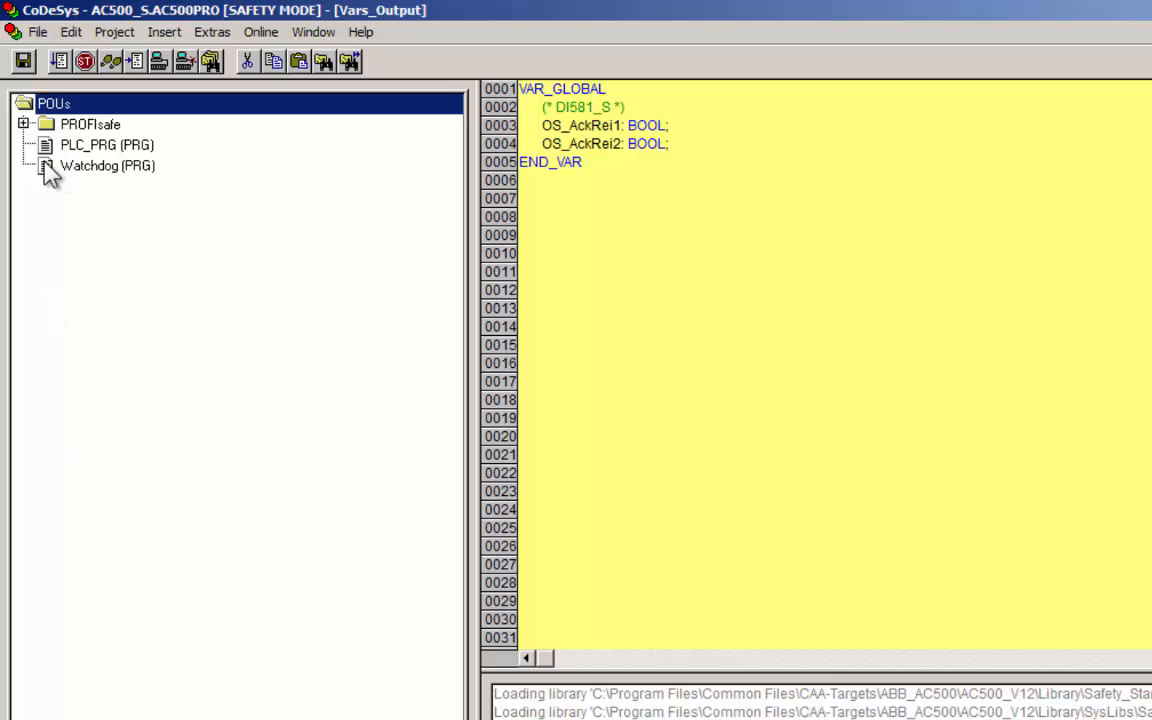
View the Vars_Output global variable list in the CoDeSys safety project
left_click(108, 164)
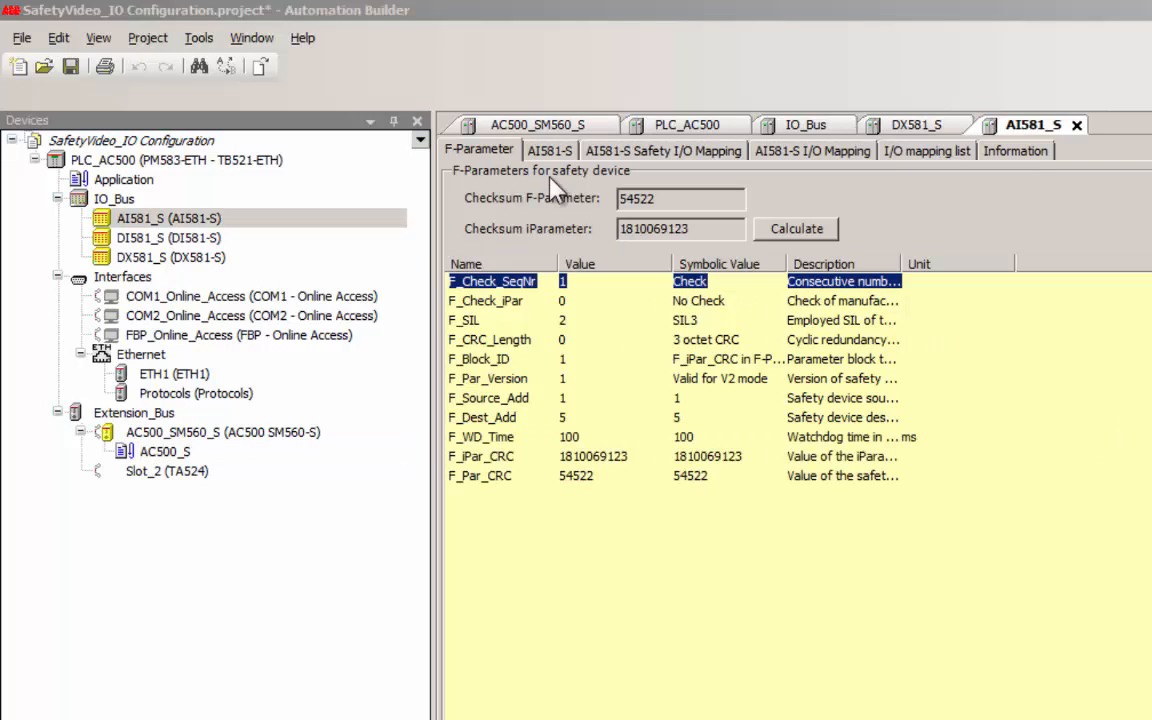
Set AI581-S channel 0 to 0–20 mA, channel 2 to 4–20 mA, channels 1/3 two-channel 4–20 mA, 50 Hz noise rejection
left_click(548, 150)
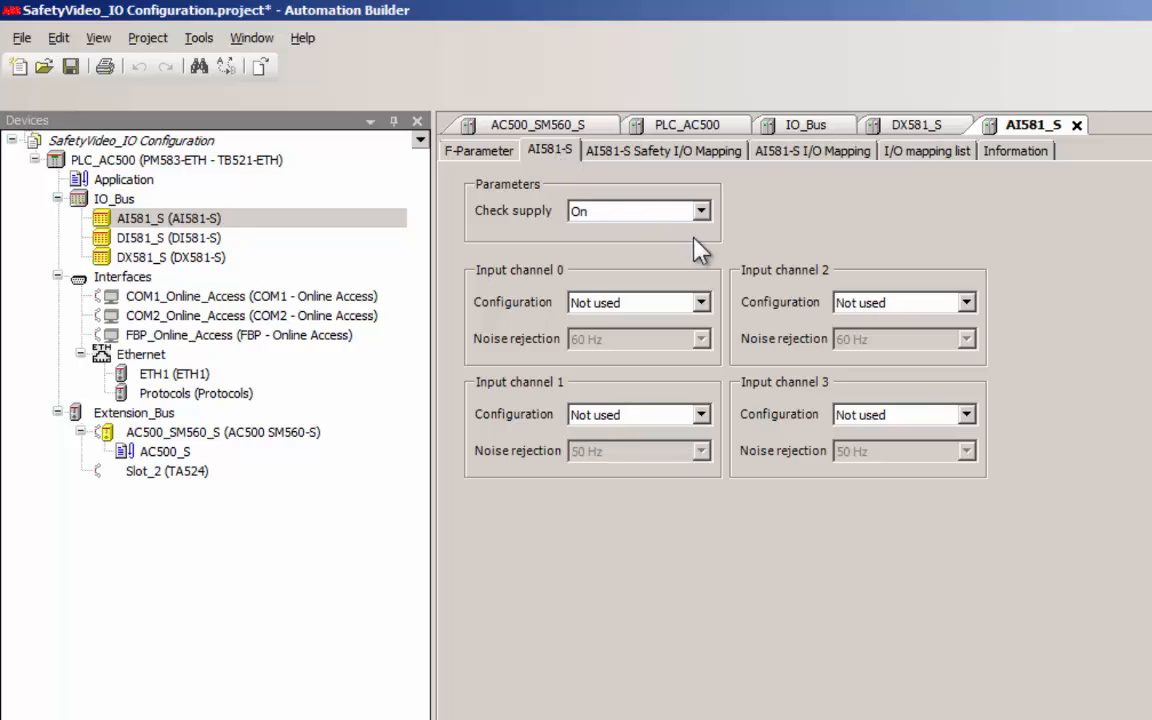
left_click(700, 302)
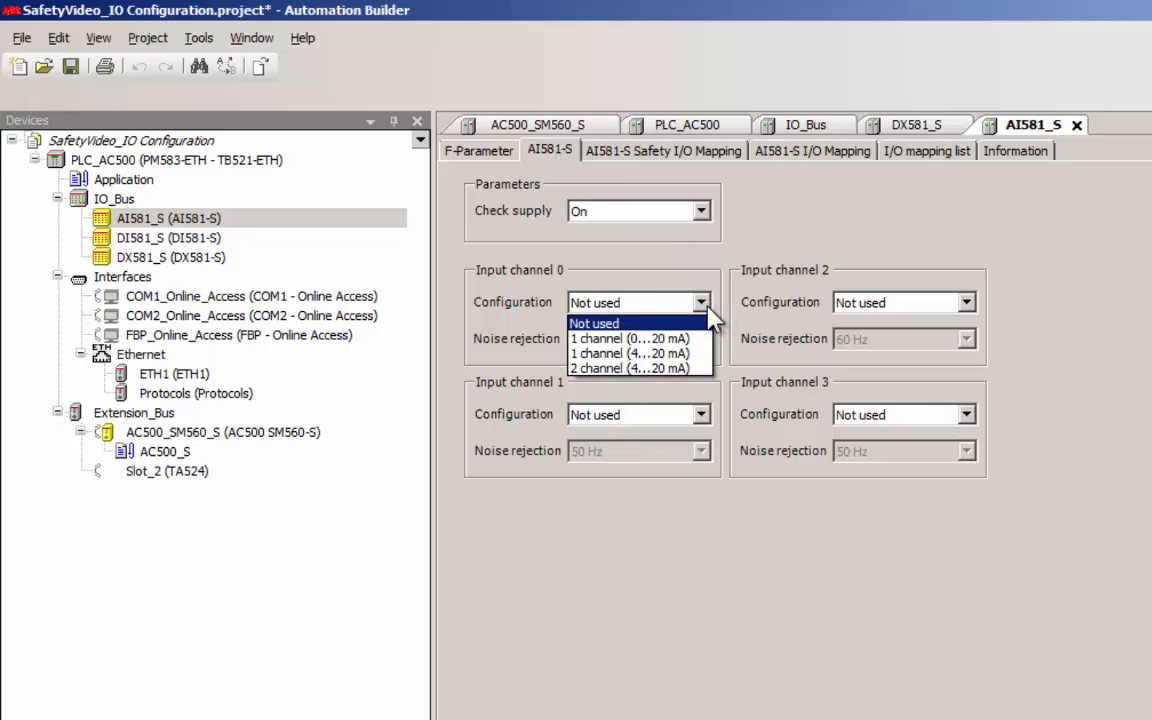
mouse_move(630, 338)
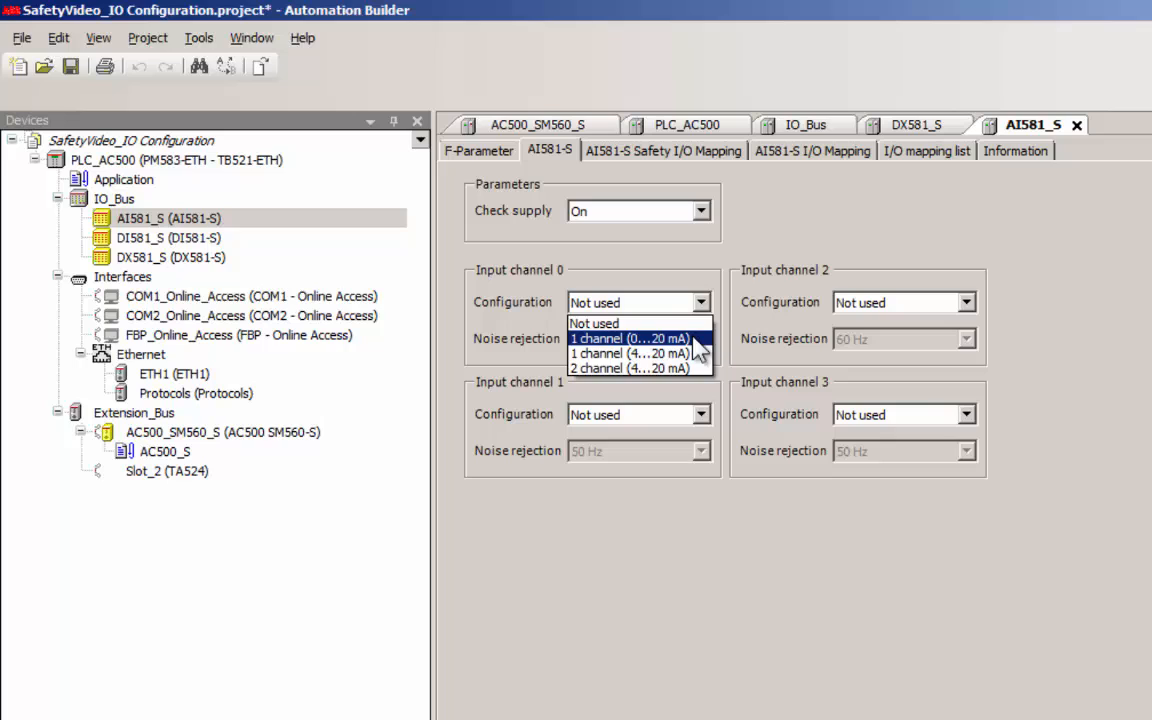
left_click(630, 338)
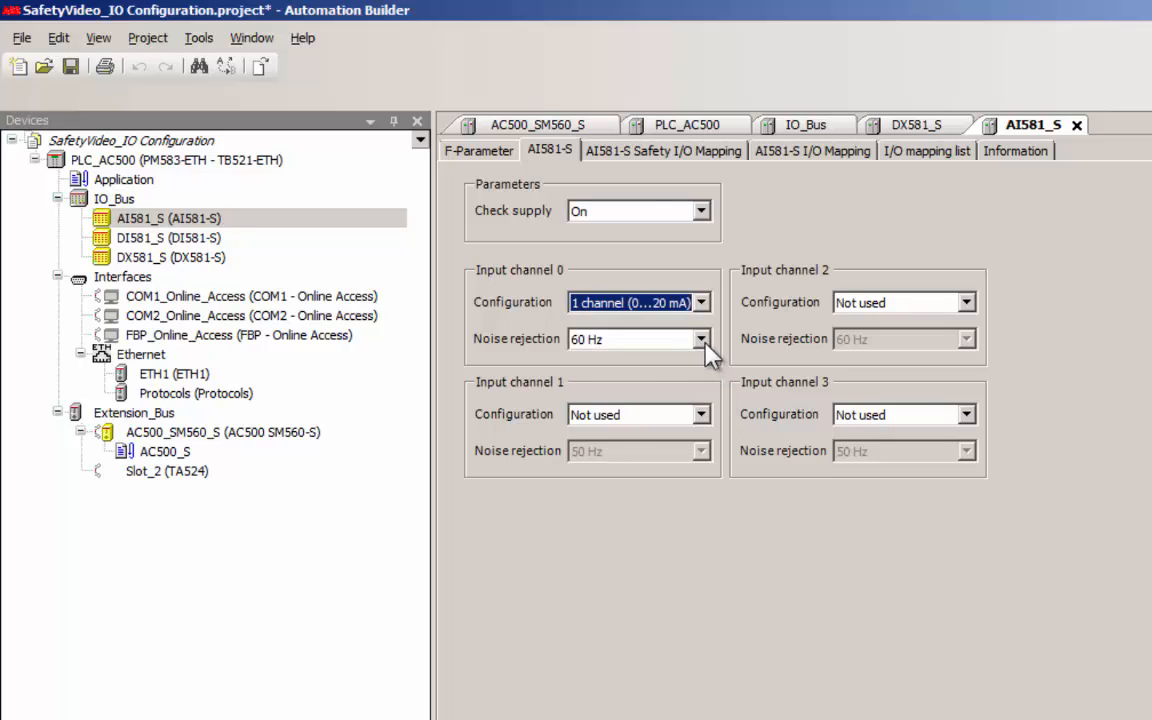
left_click(700, 338)
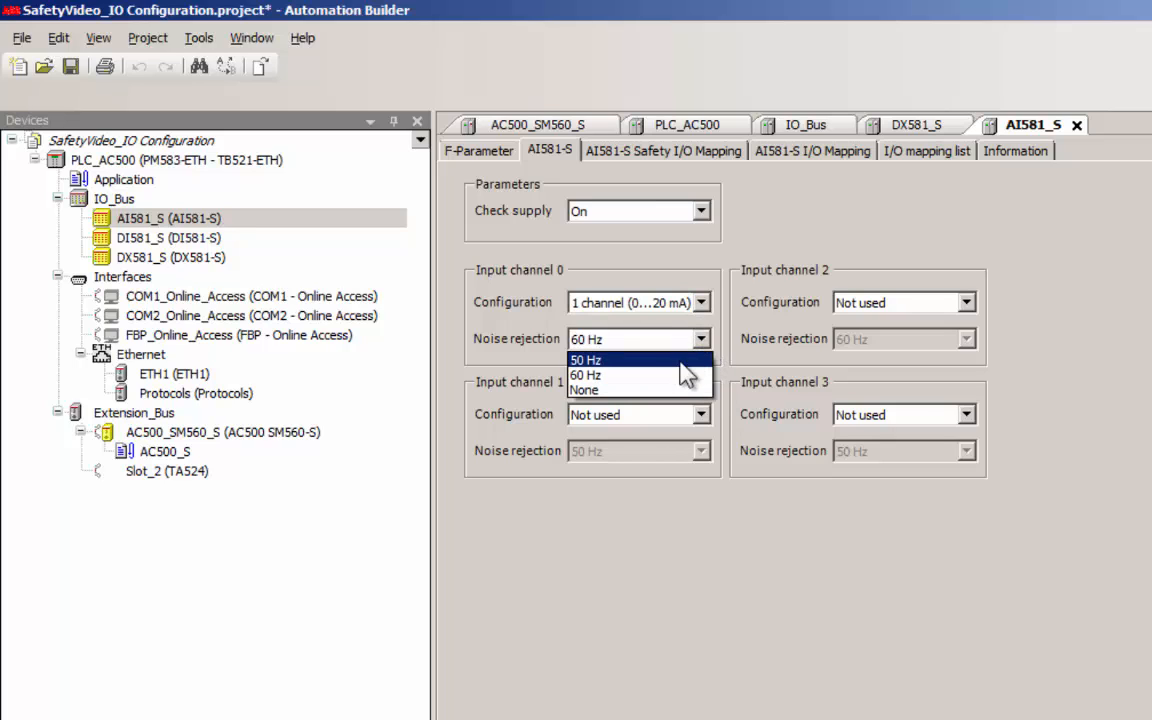
left_click(586, 360)
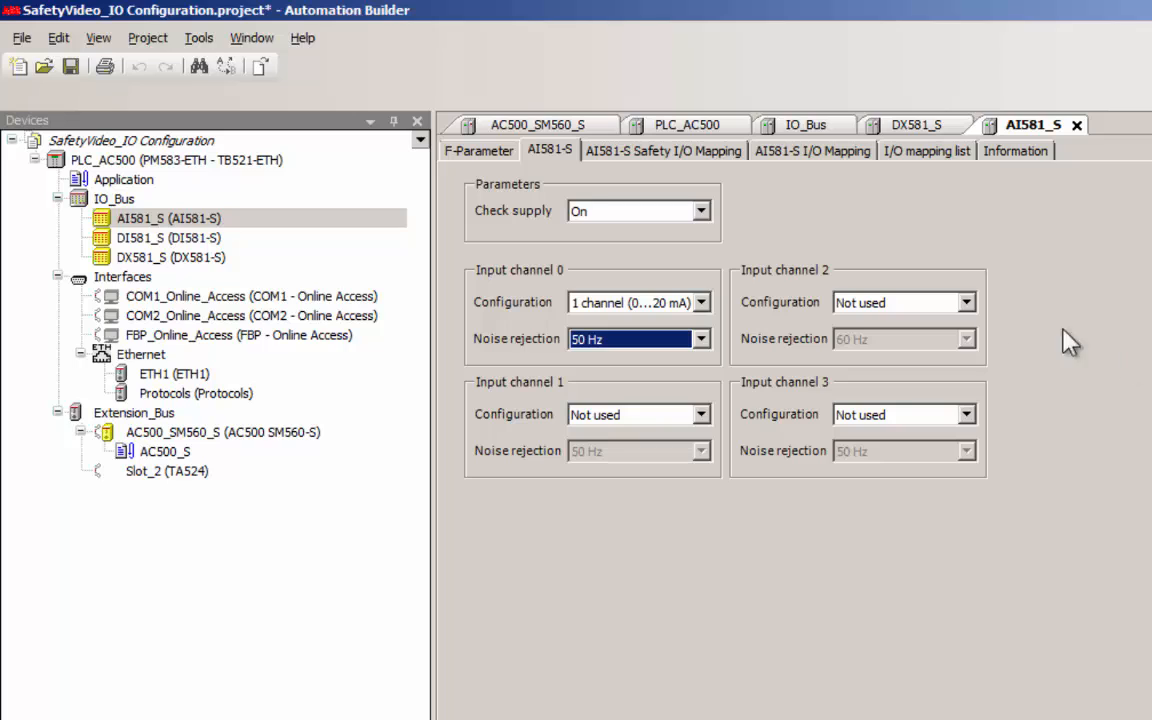
left_click(904, 302)
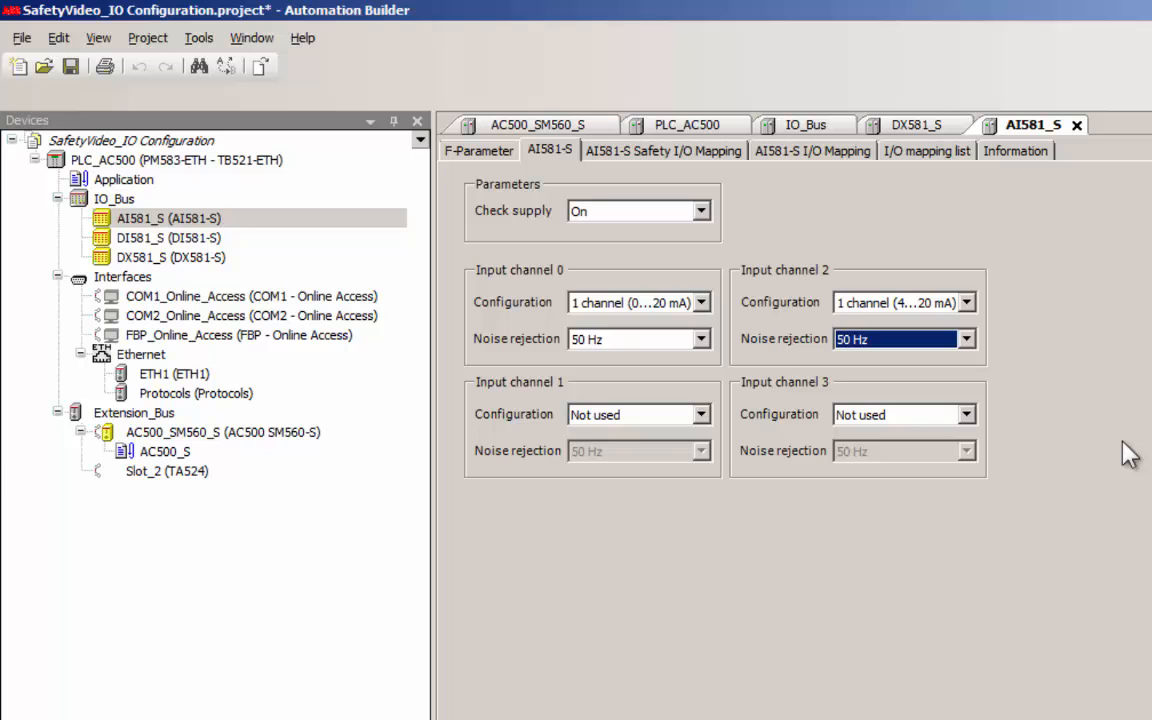
left_click(956, 410)
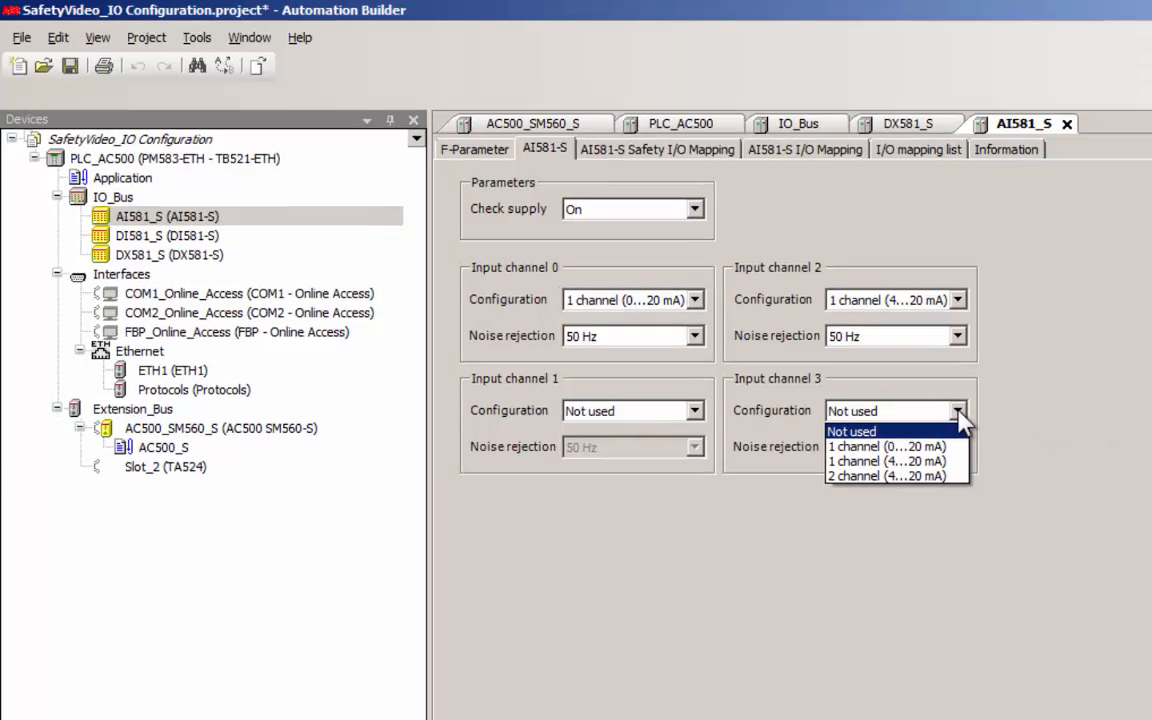
left_click(888, 476)
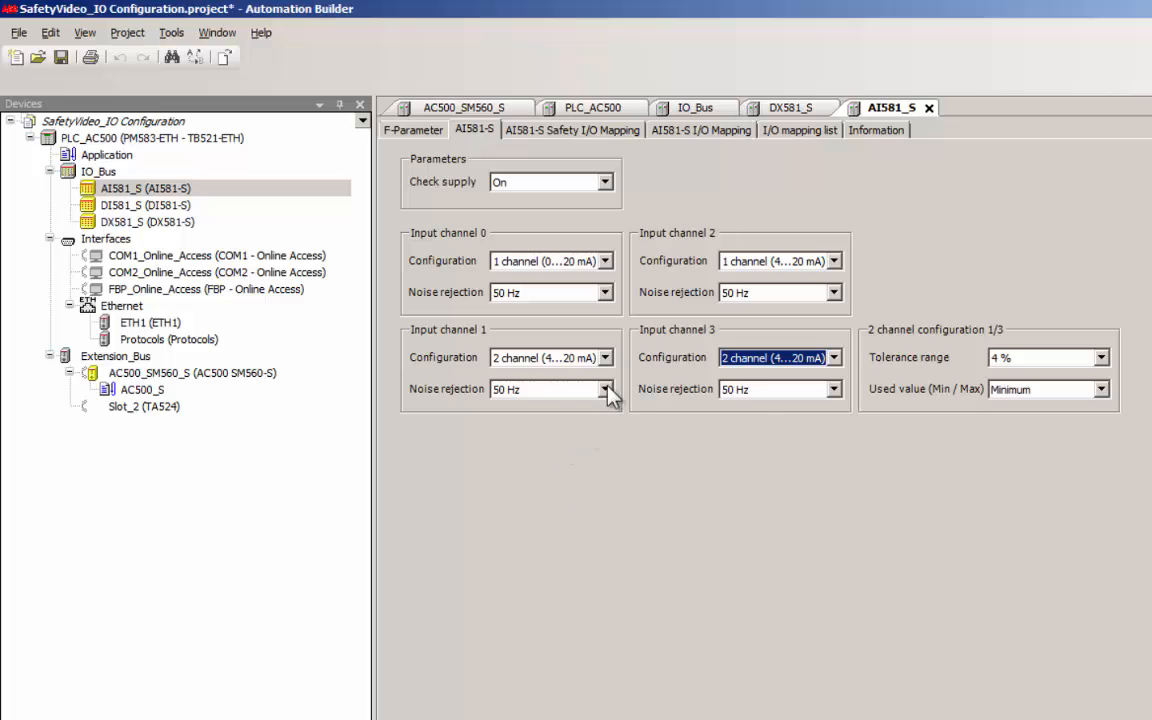
Give the 1/3 channel pair a 5 % tolerance range and Maximum as the used value
left_click(1100, 356)
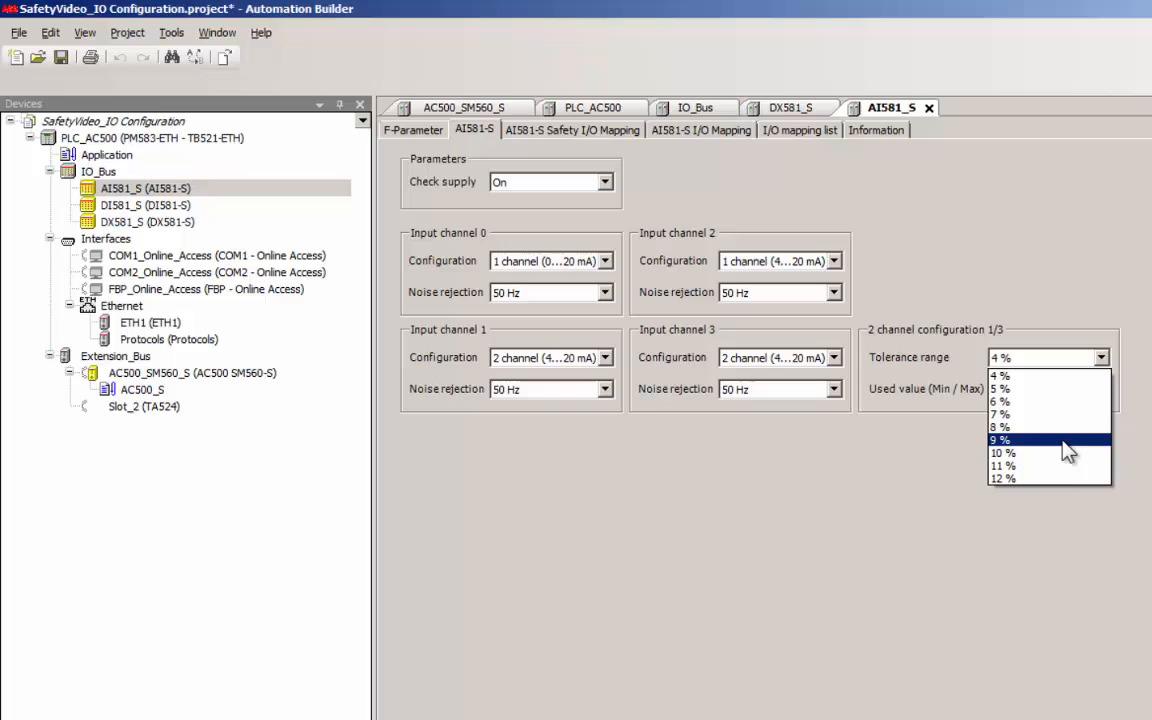
mouse_move(1056, 456)
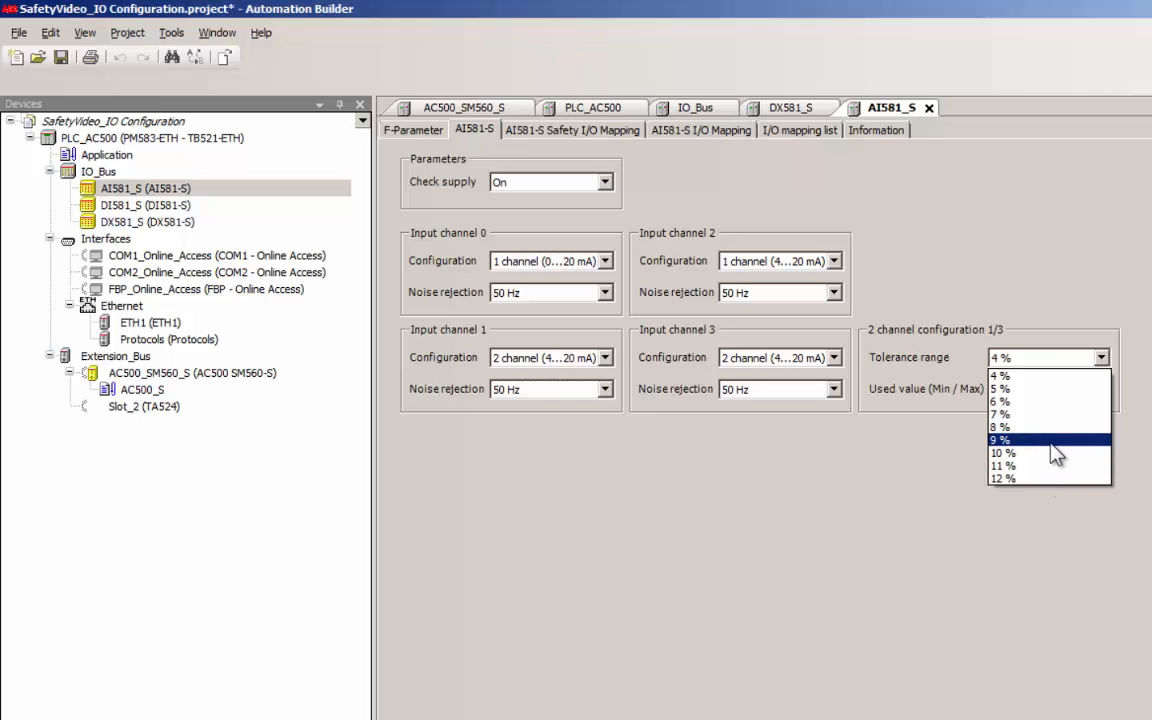
mouse_move(1040, 388)
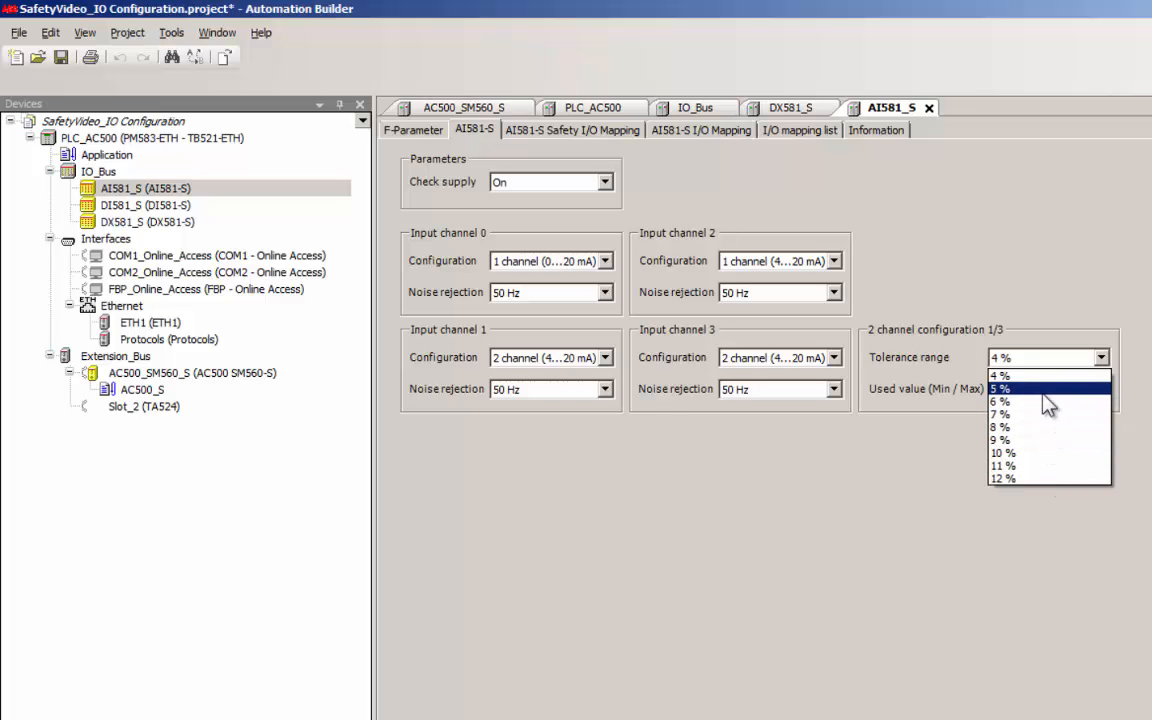
left_click(1000, 388)
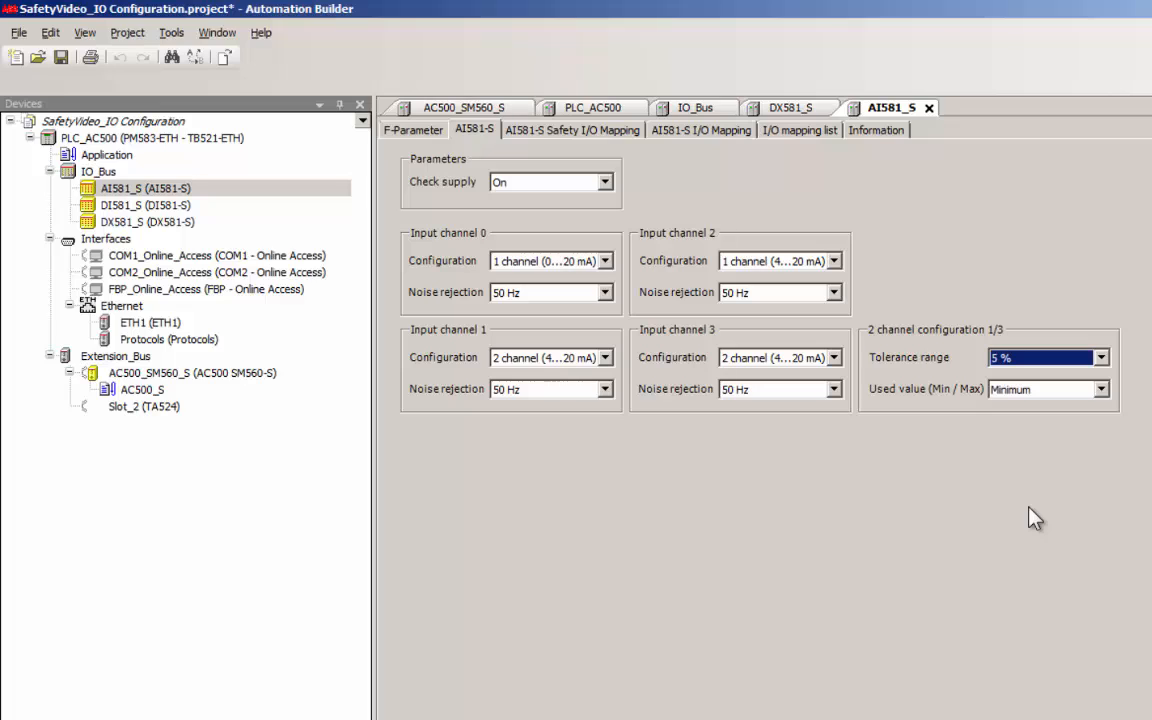
mouse_move(1112, 408)
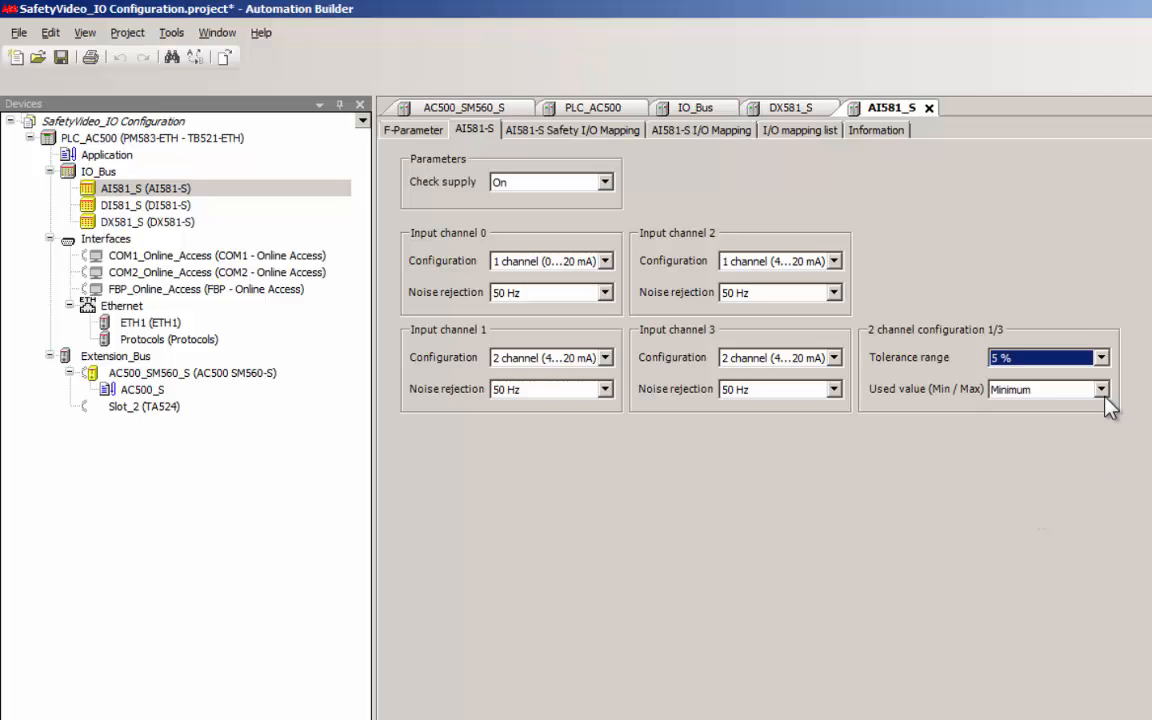
left_click(1100, 388)
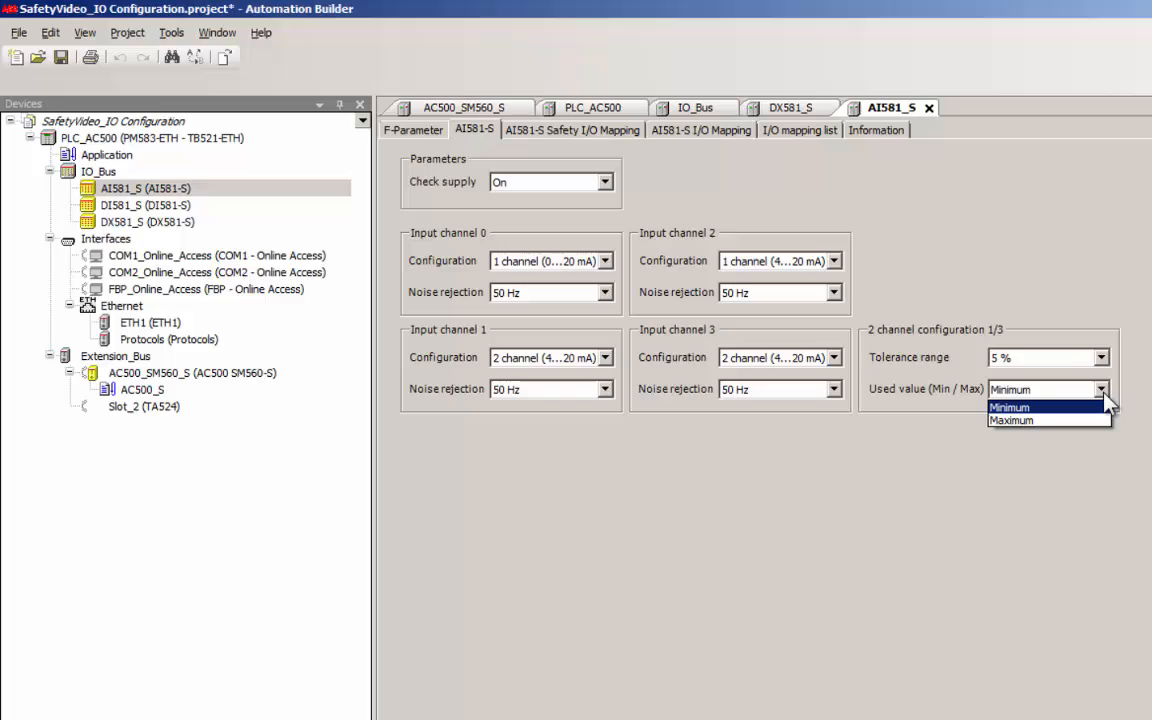
mouse_move(1010, 420)
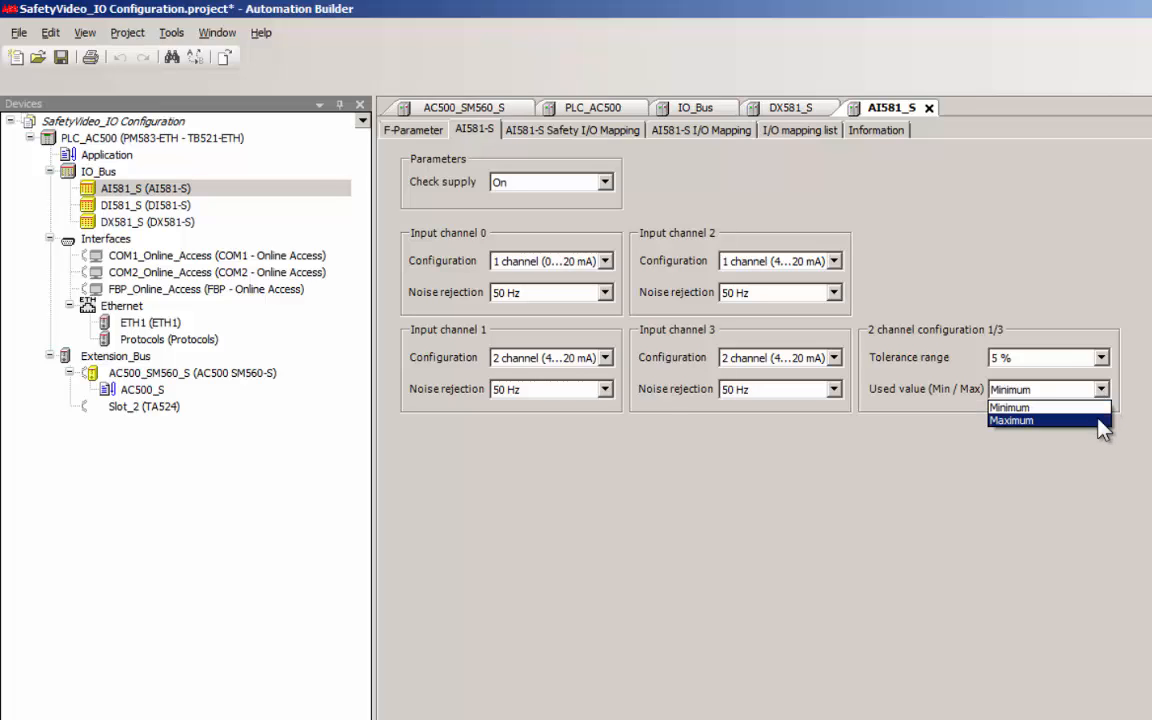
left_click(1010, 420)
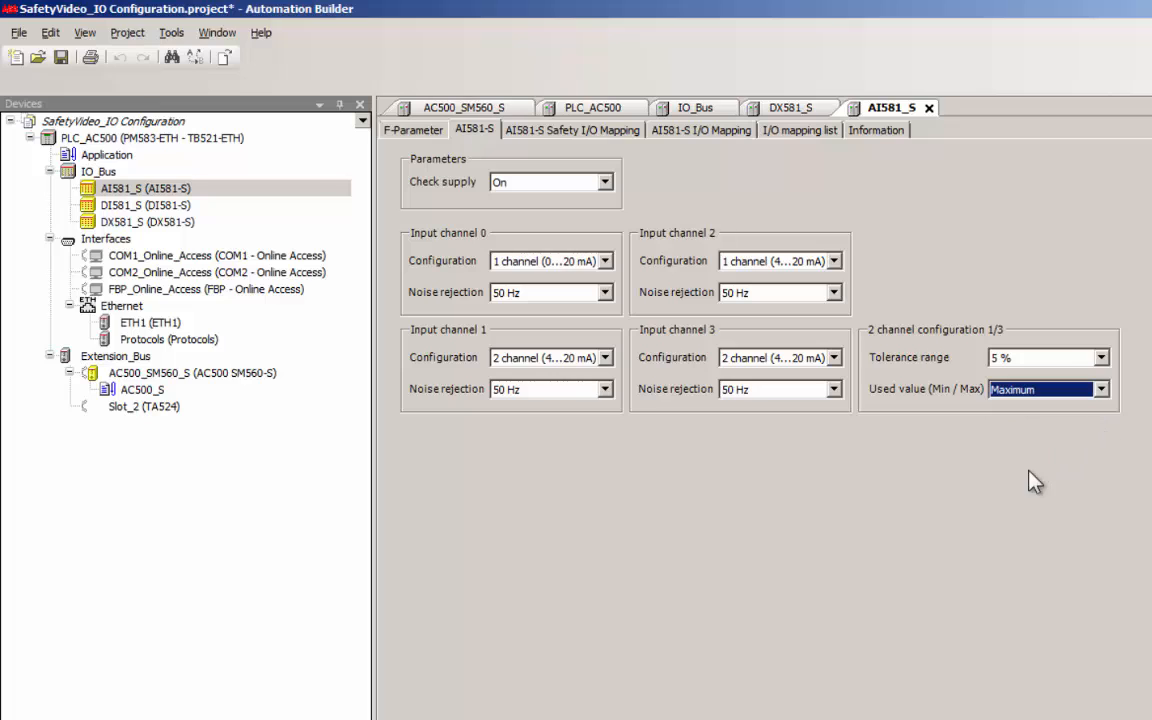
mouse_move(820, 618)
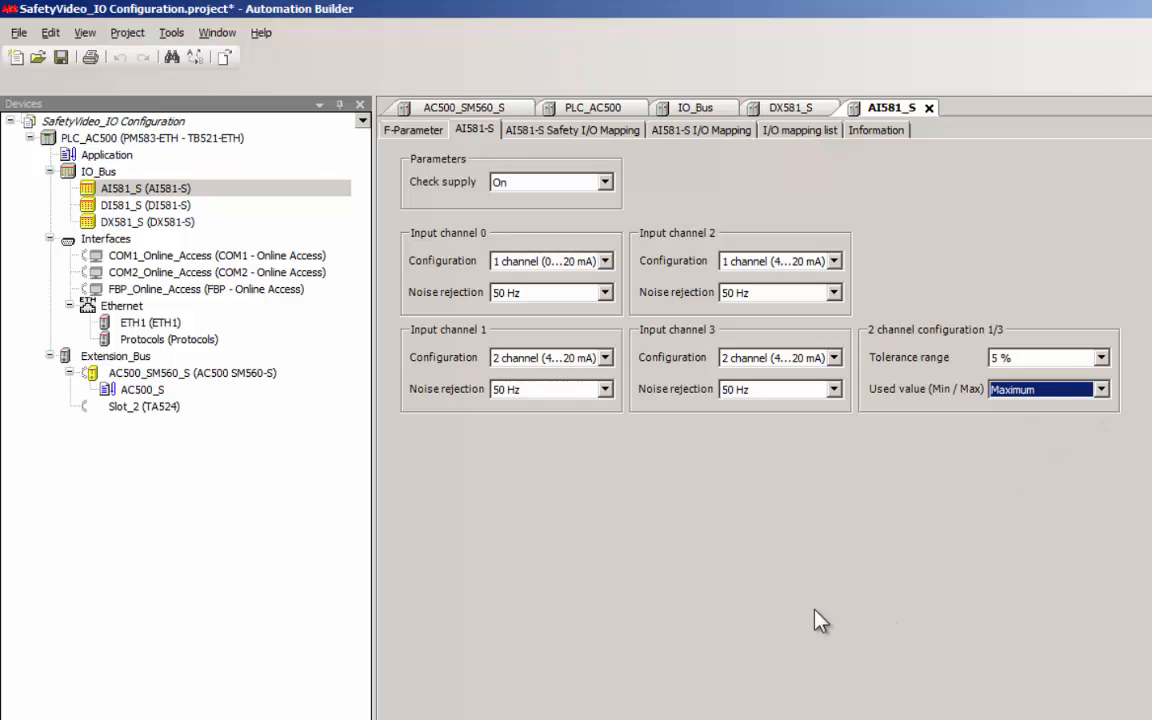
left_click(412, 128)
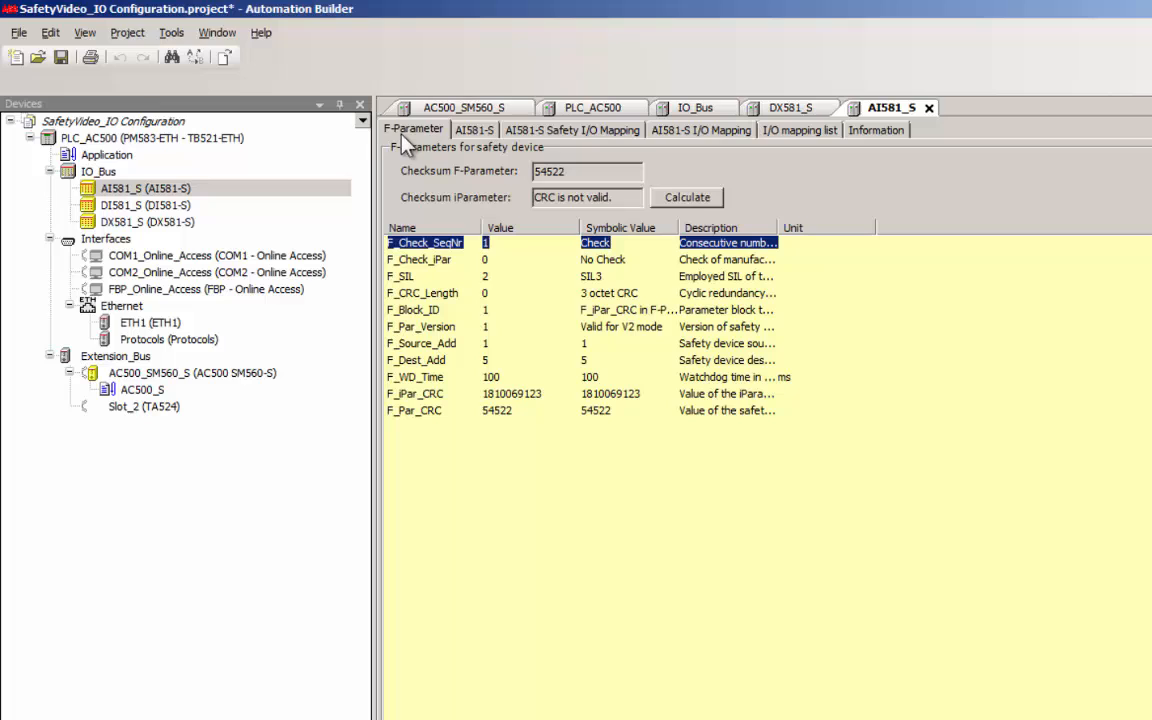
left_click(686, 198)
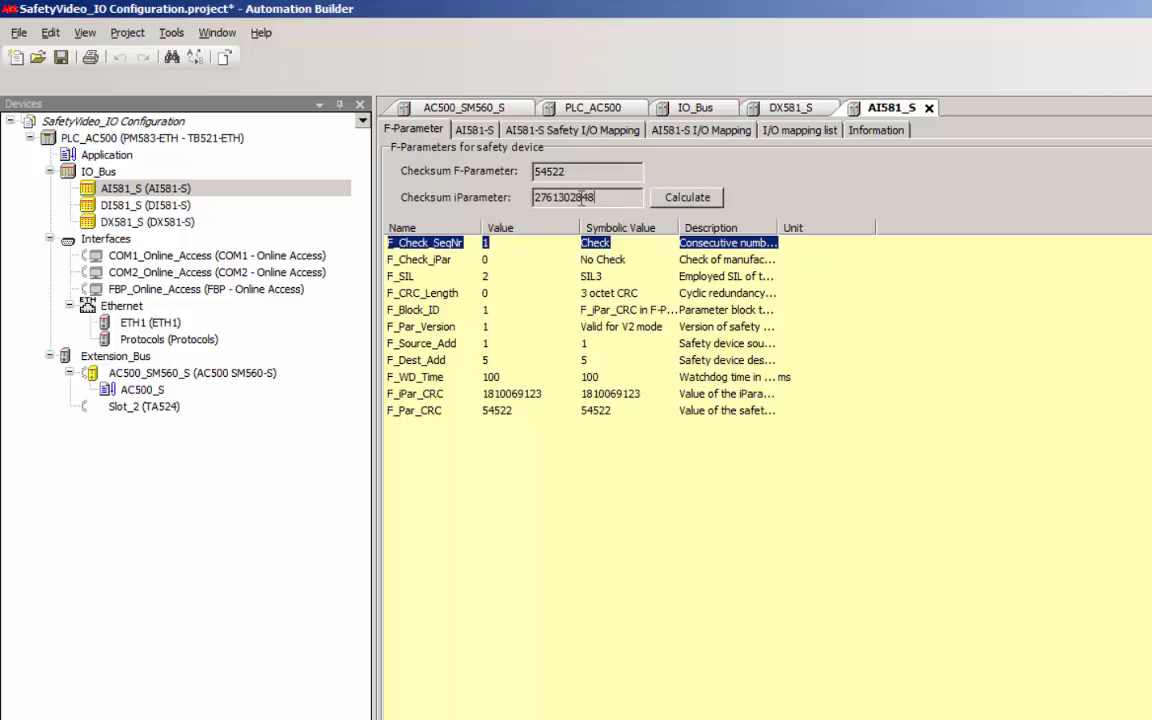
right_click(564, 198)
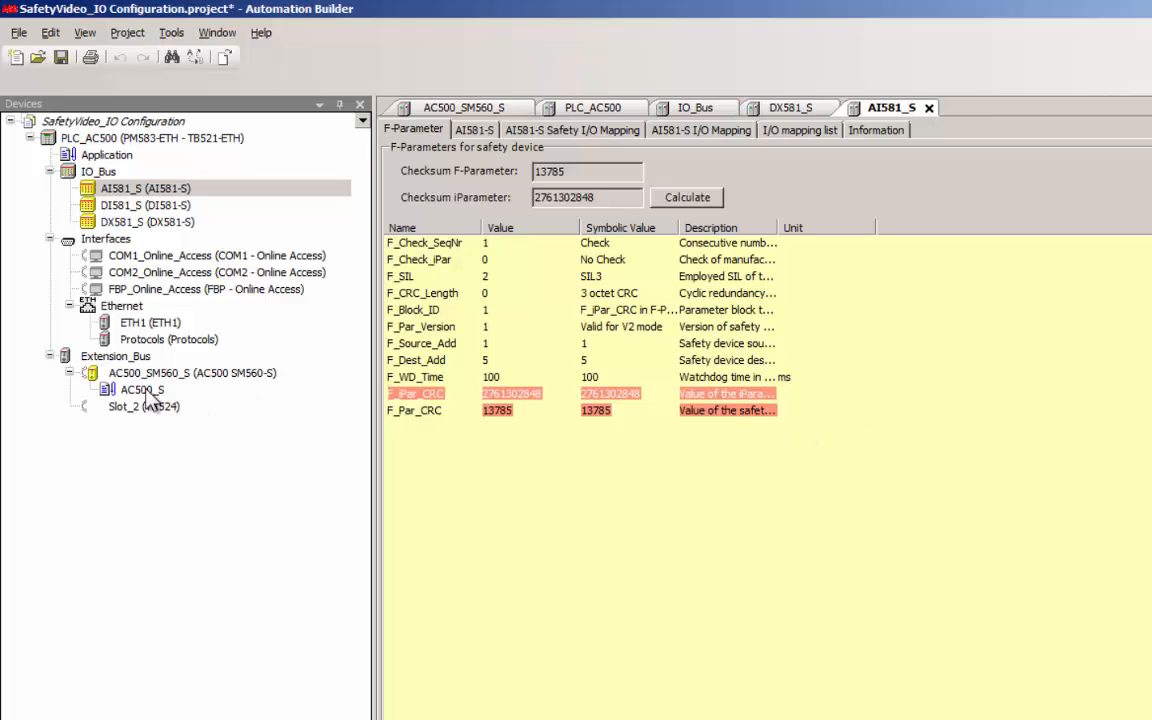
left_click(140, 388)
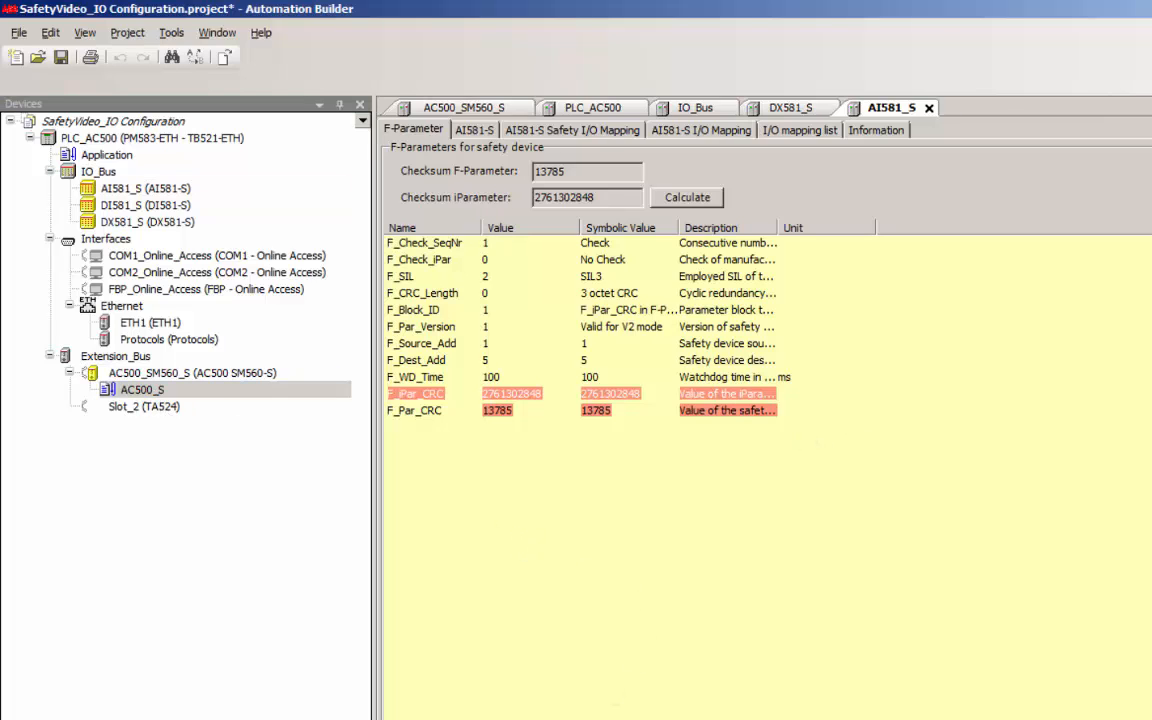